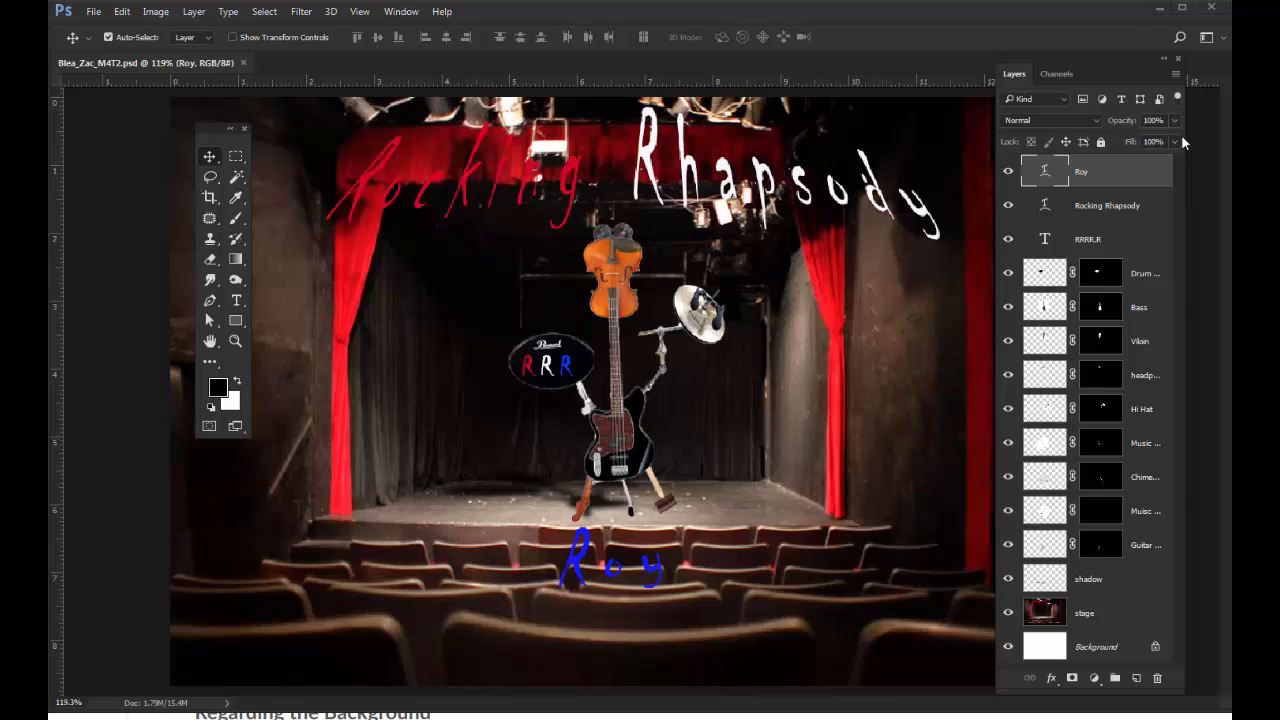
pyautogui.moveTo(490, 36)
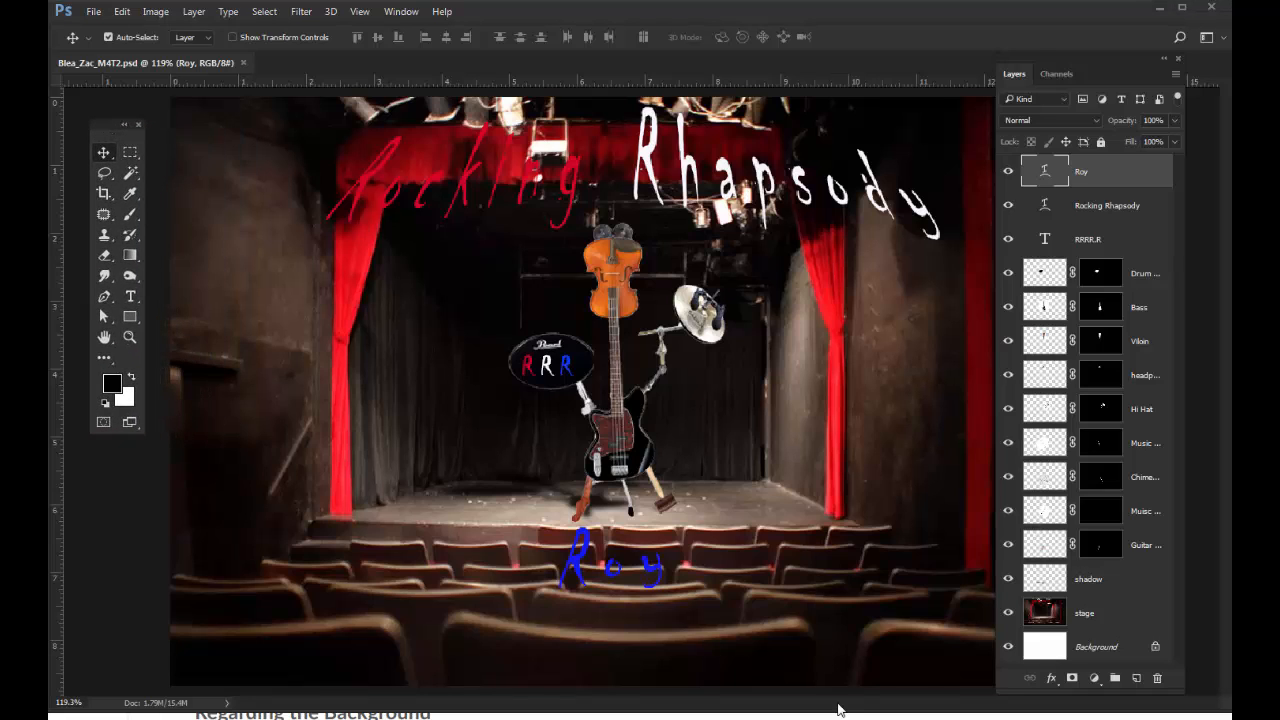
pyautogui.moveTo(700, 556)
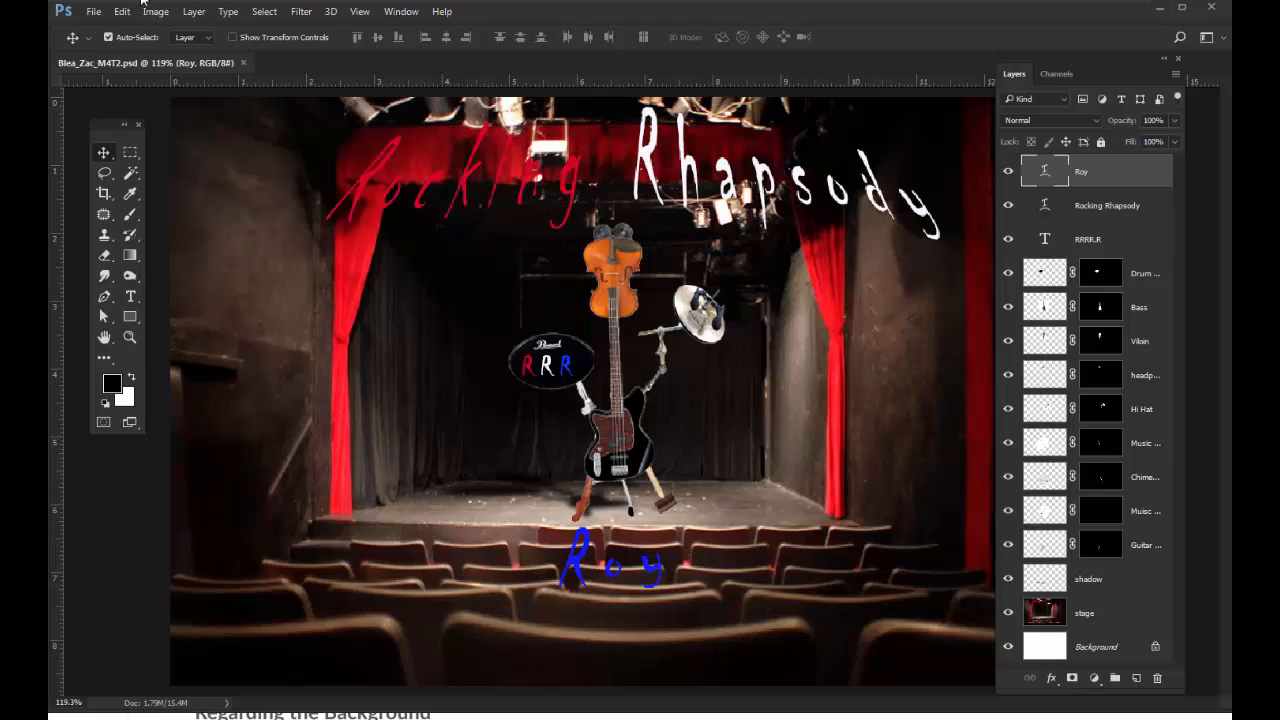
# Step: Review the Image Size dialog and dismiss it without changing anything
pyautogui.click(156, 12)
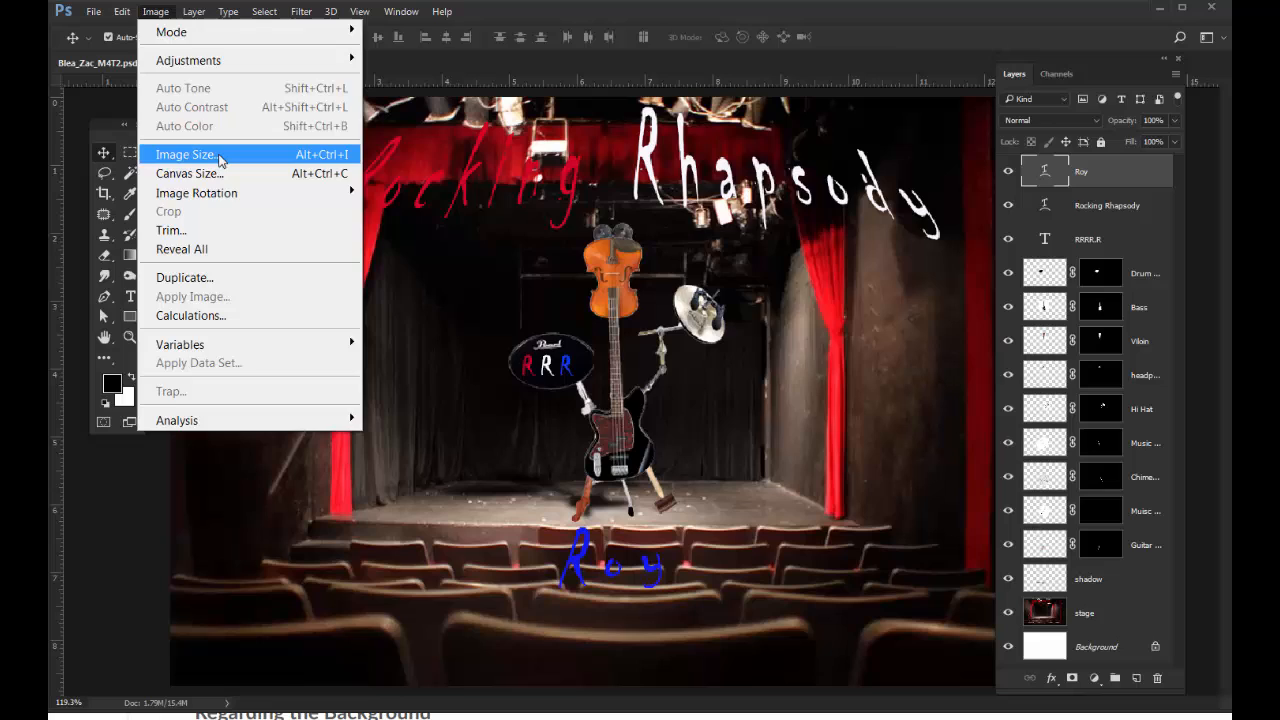
pyautogui.click(186, 154)
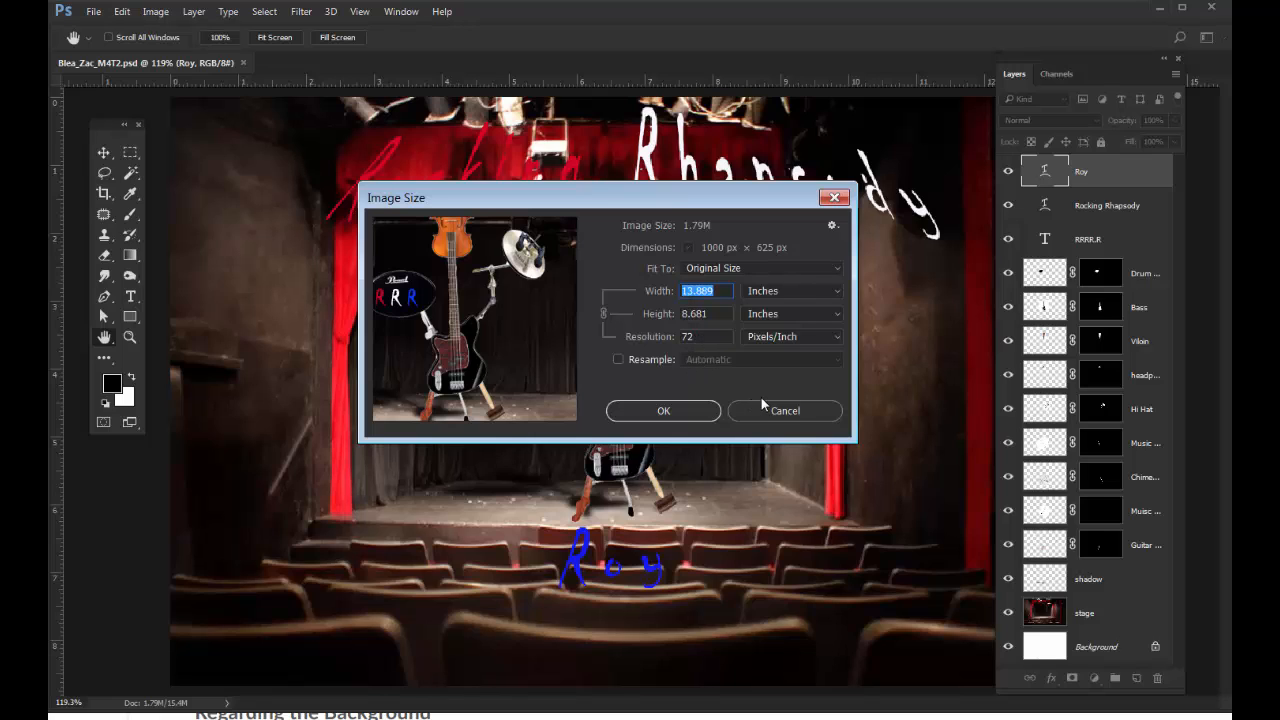
pyautogui.click(784, 410)
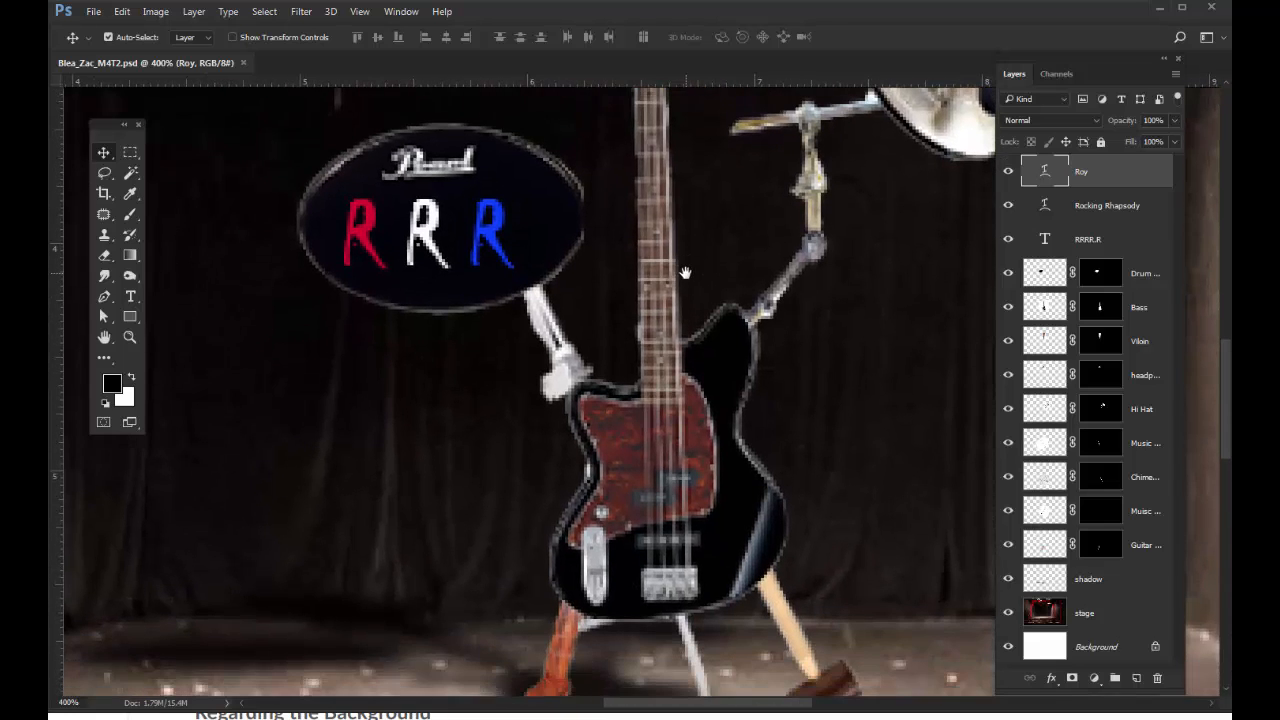
pyautogui.moveTo(836, 460)
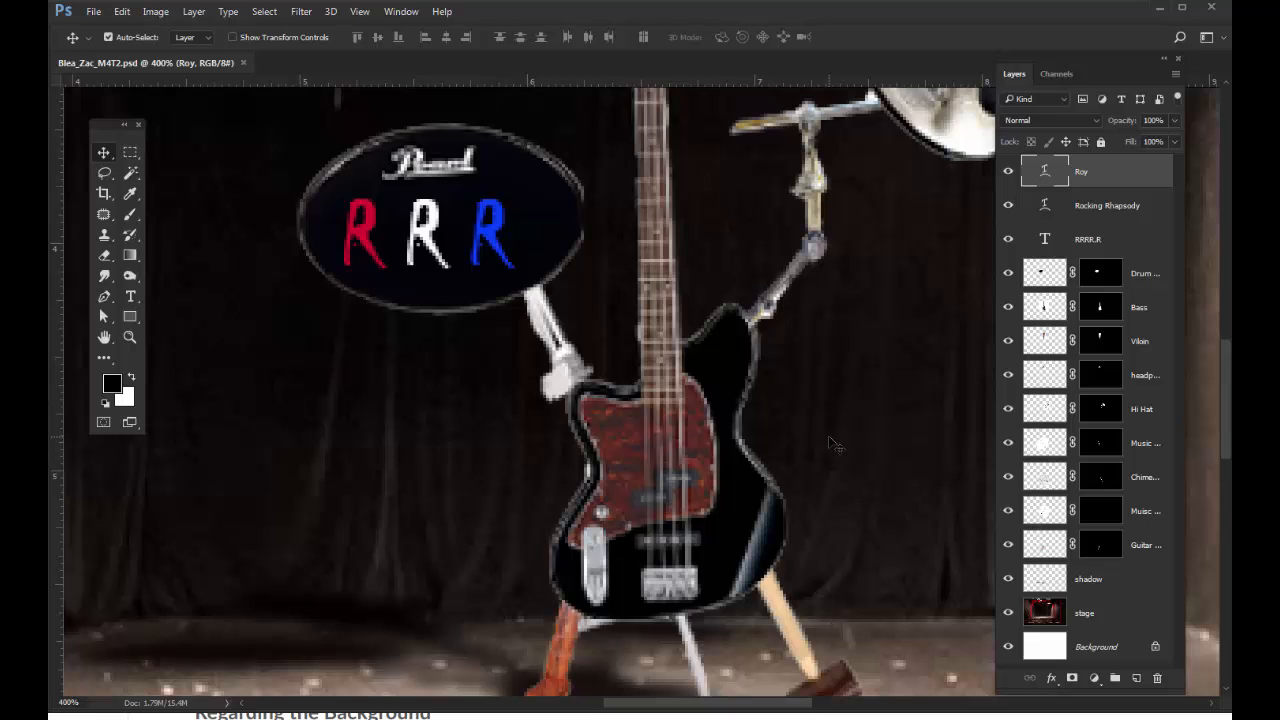
pyautogui.moveTo(612, 428)
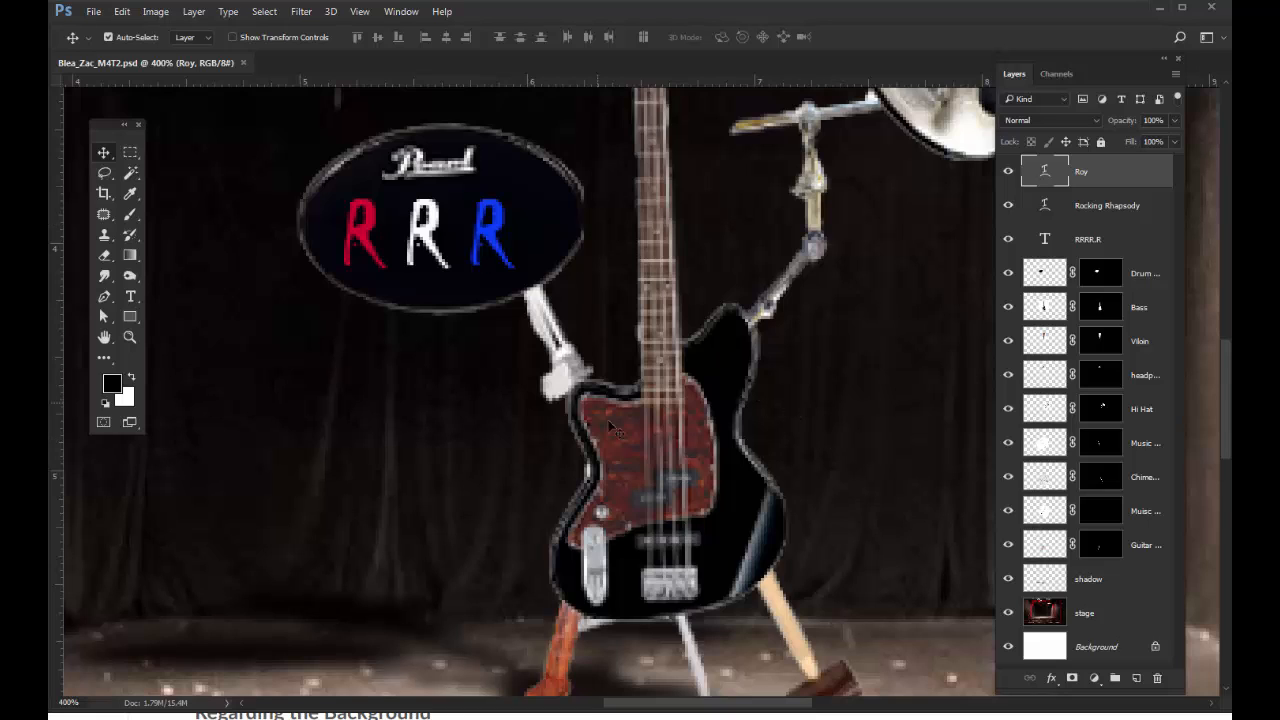
# Step: Scroll through the Layers panel and select the 'stage' background layer
pyautogui.scroll(-3)
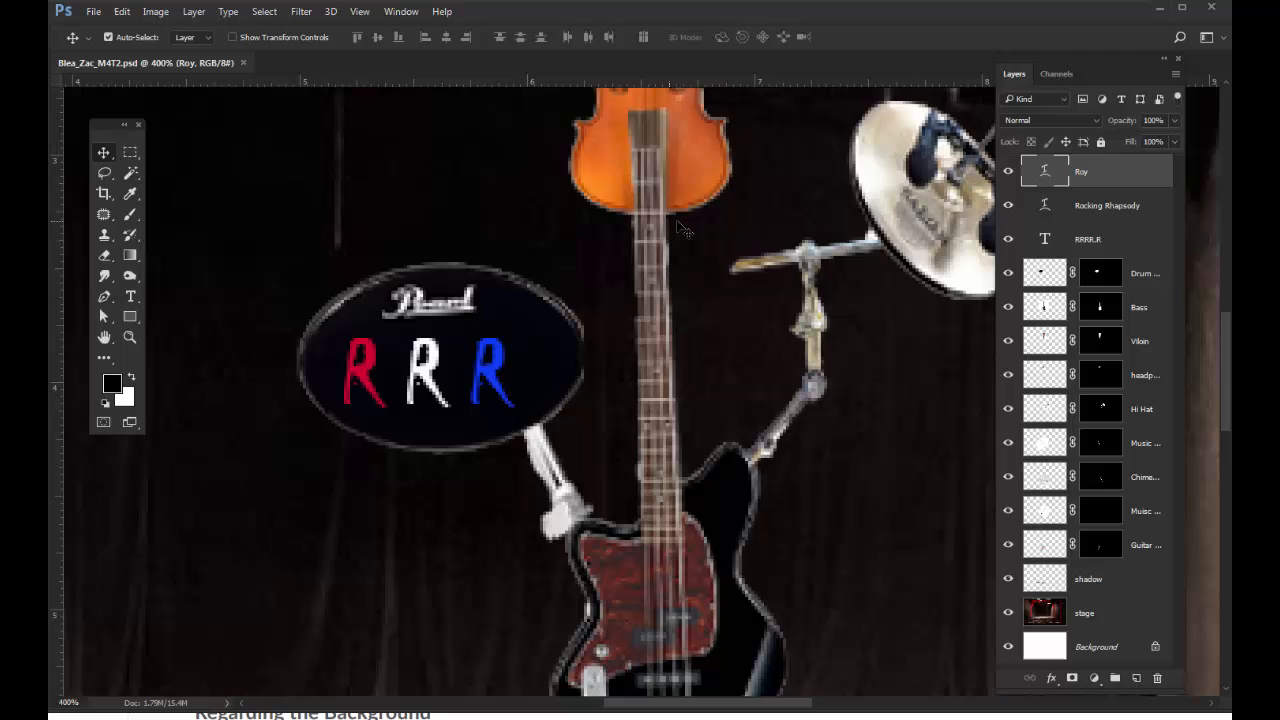
pyautogui.scroll(-3)
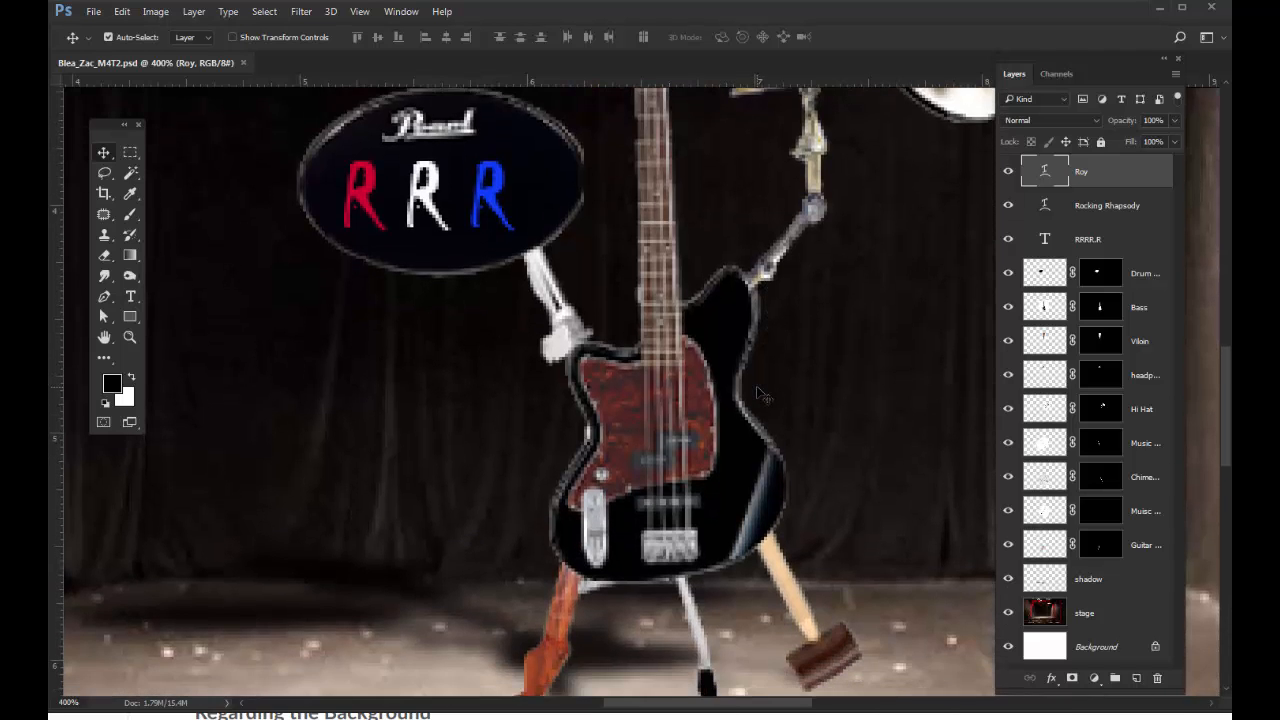
pyautogui.scroll(3)
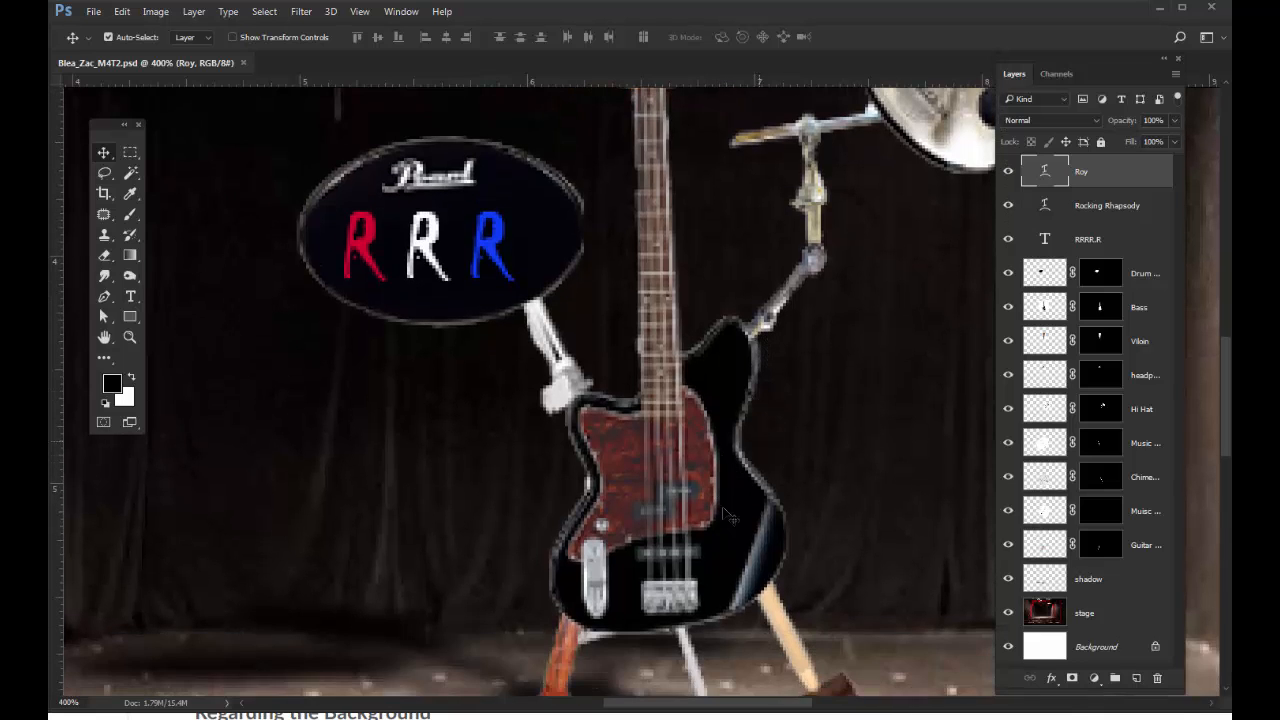
pyautogui.scroll(-3)
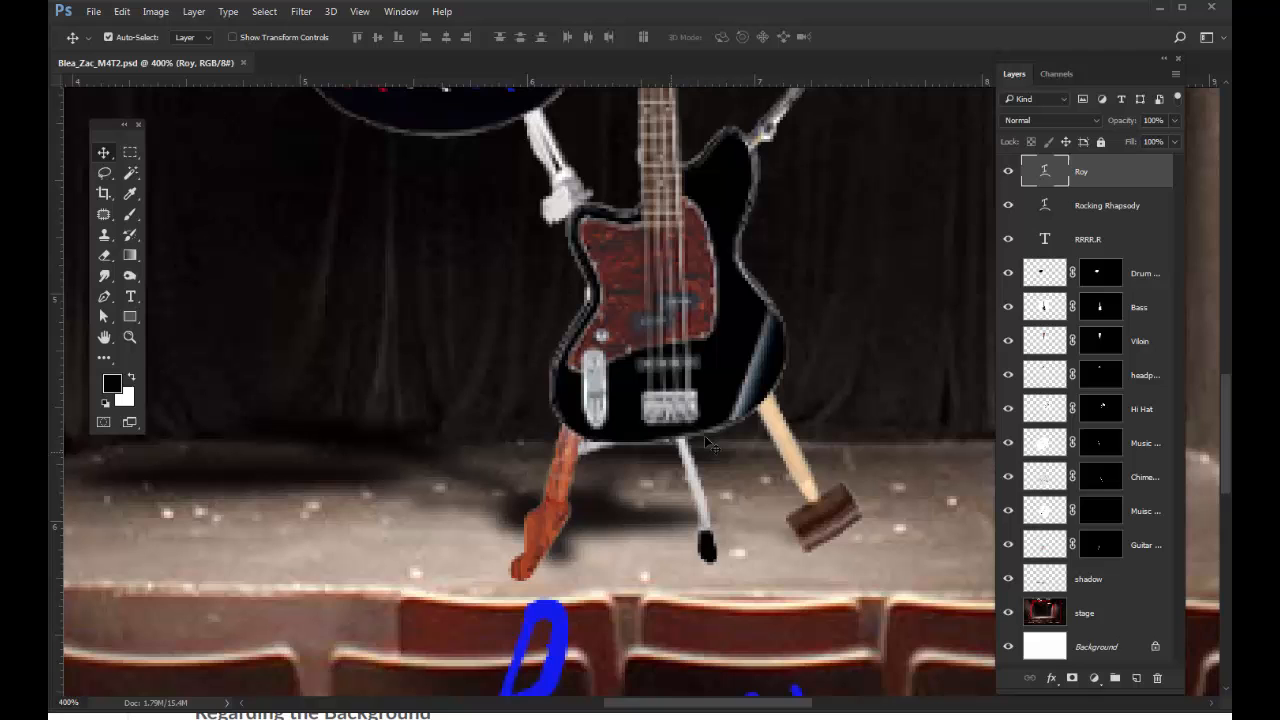
pyautogui.scroll(-3)
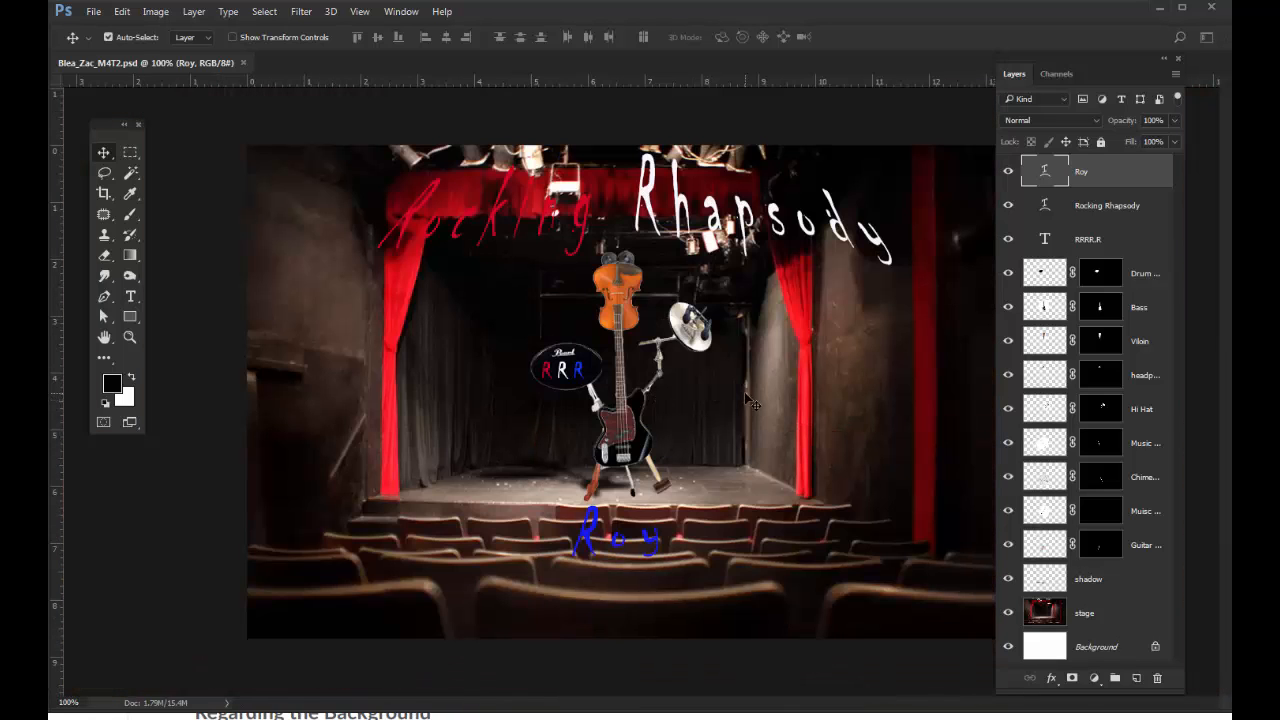
pyautogui.moveTo(984, 504)
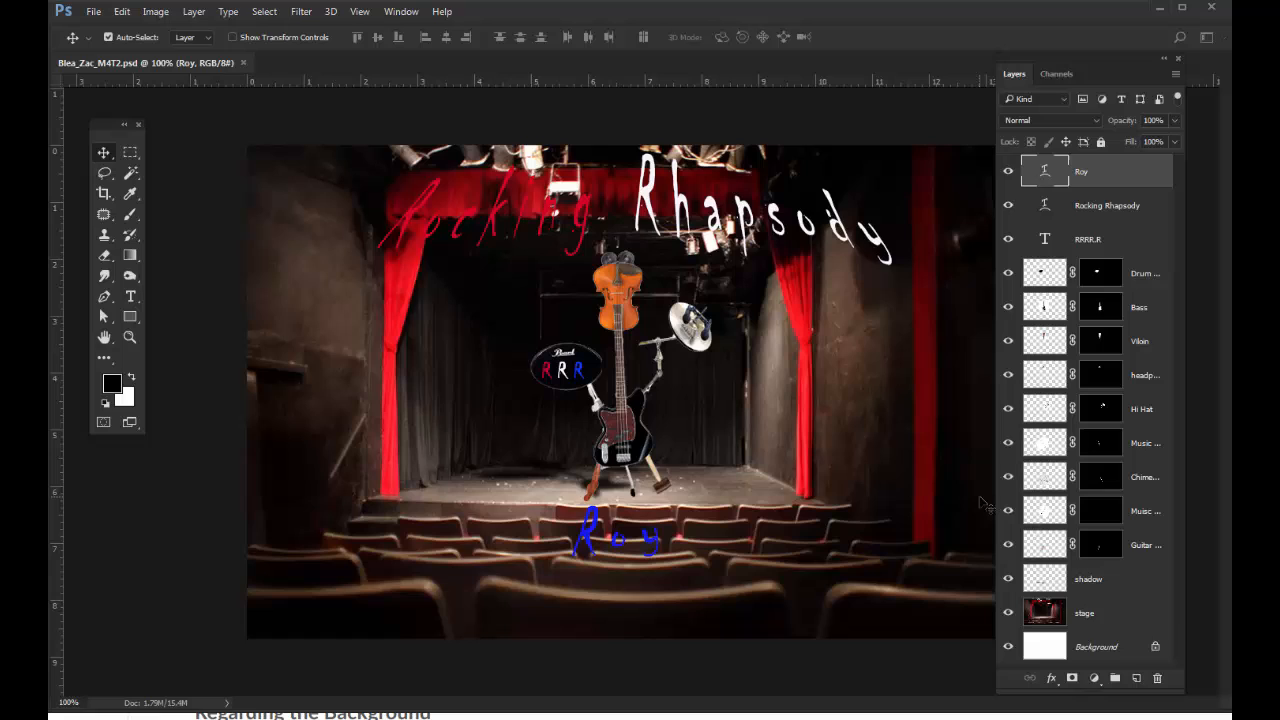
pyautogui.click(1084, 612)
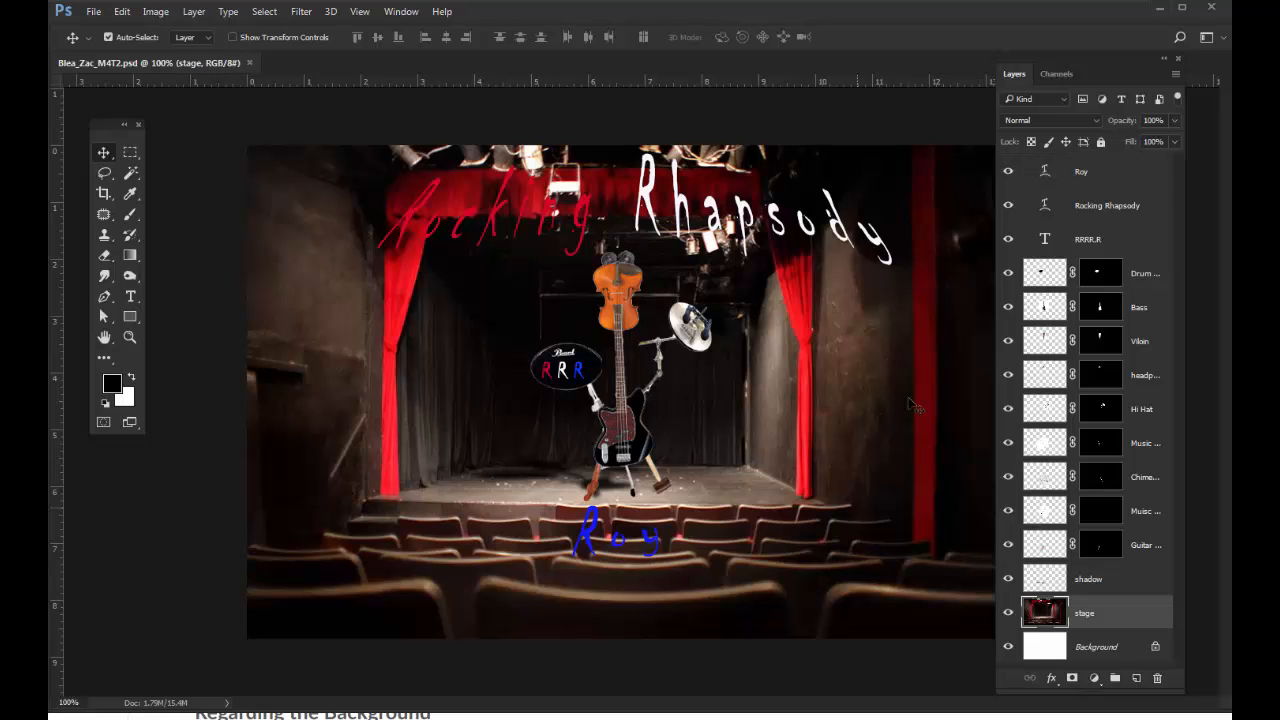
pyautogui.moveTo(808, 592)
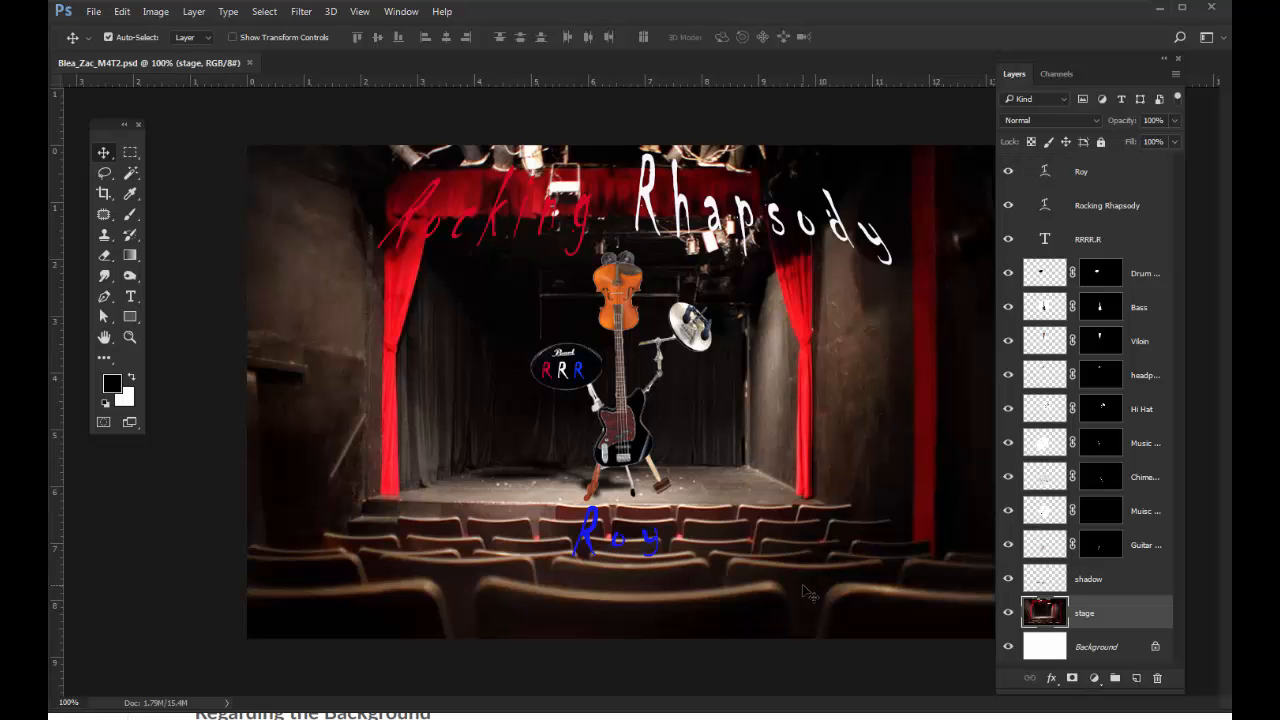
pyautogui.moveTo(776, 588)
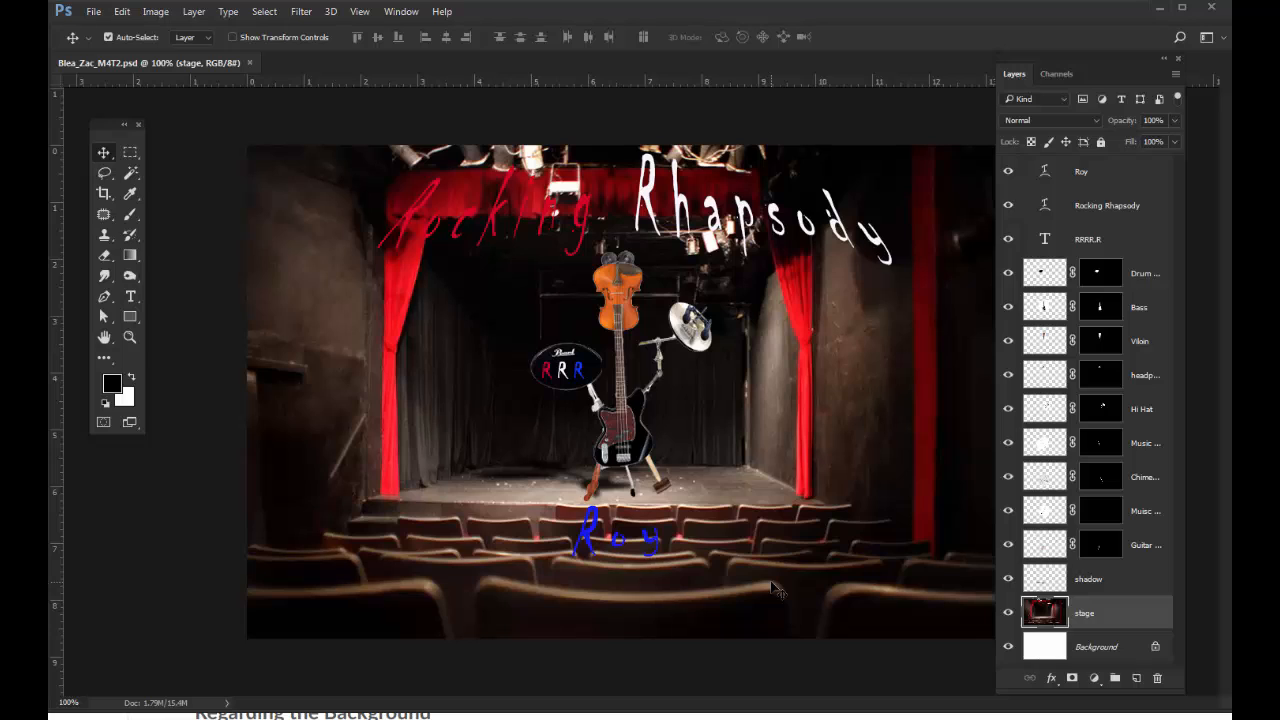
pyautogui.moveTo(680, 560)
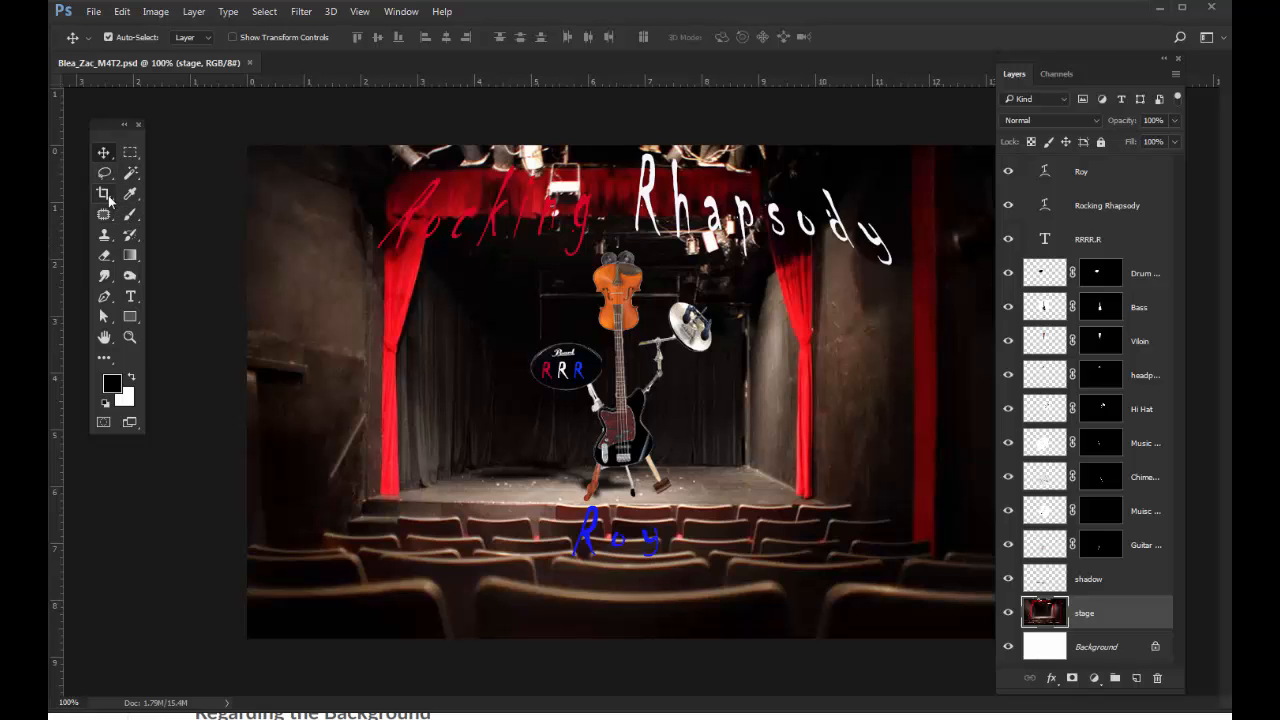
# Step: Switch to the Crop tool with the W x H x Resolution preset for a portrait crop
pyautogui.click(104, 192)
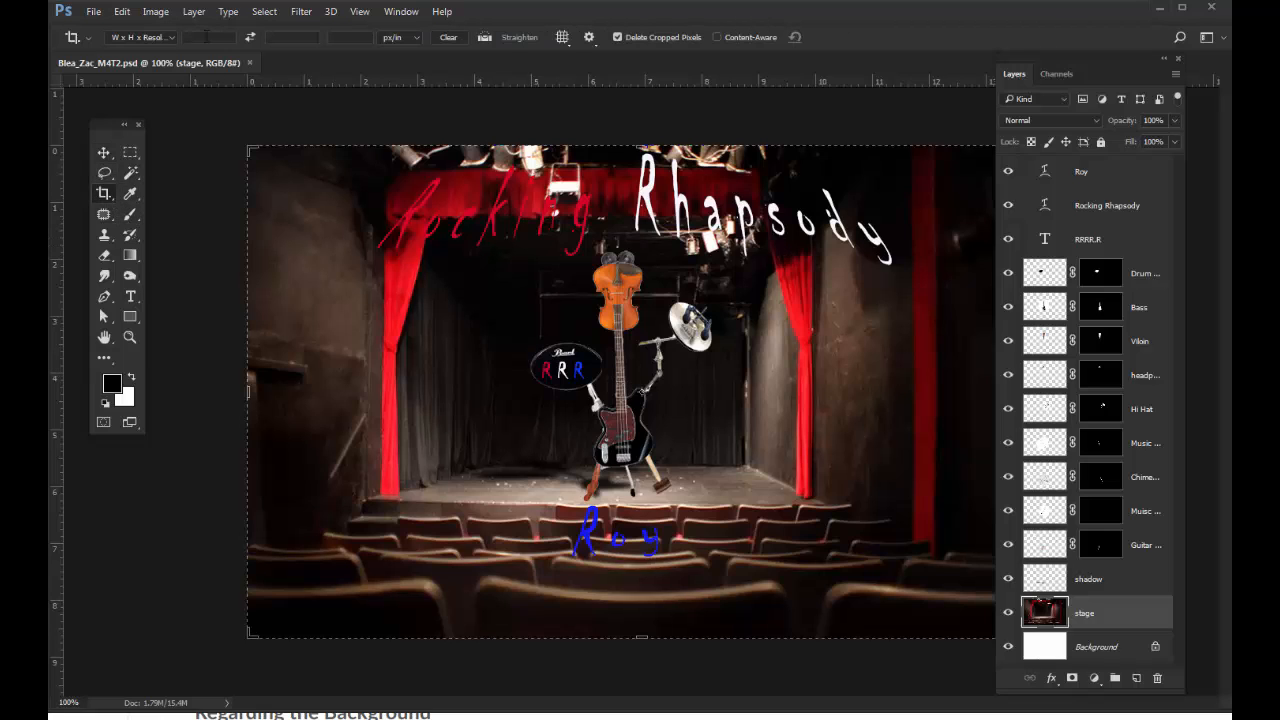
pyautogui.click(140, 36)
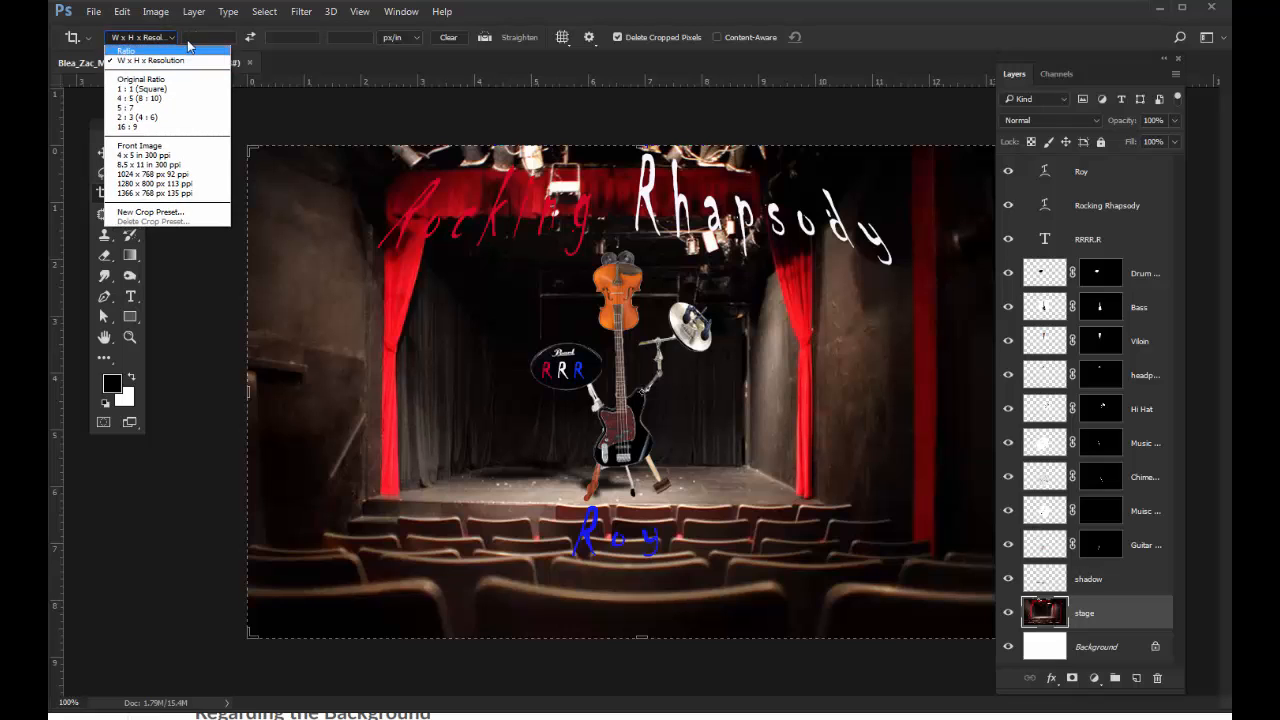
pyautogui.click(150, 60)
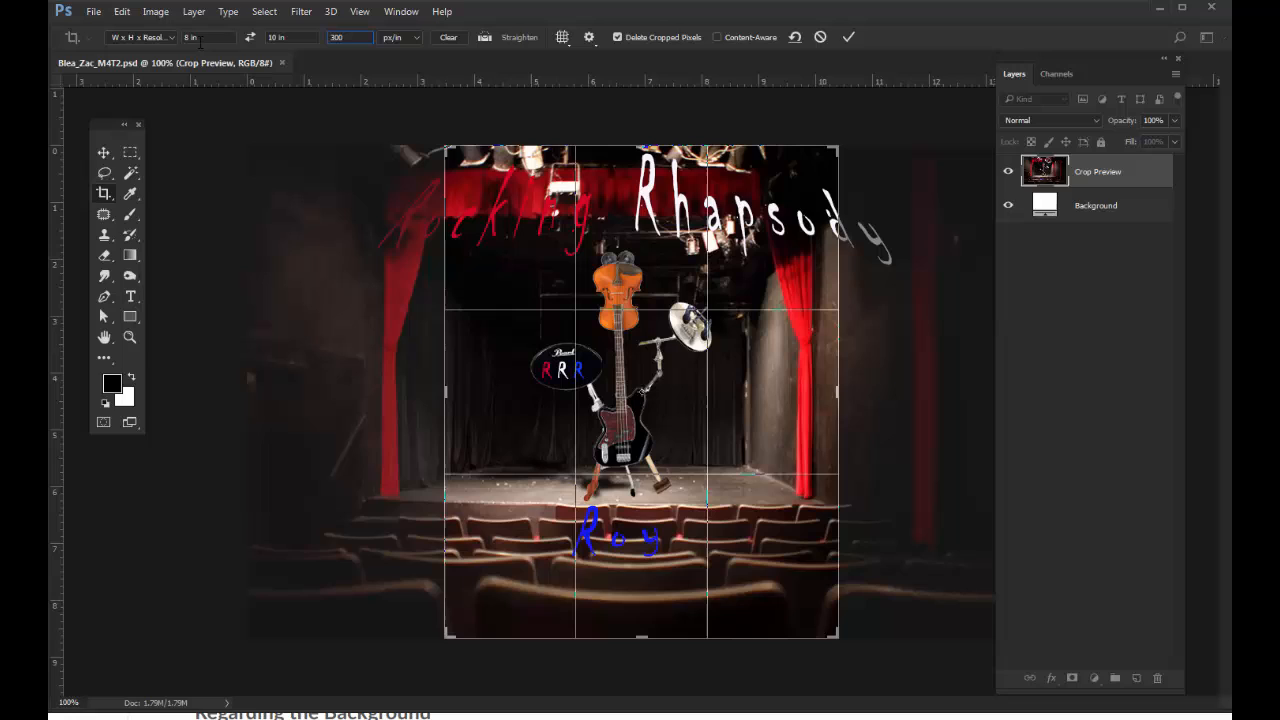
pyautogui.moveTo(380, 178)
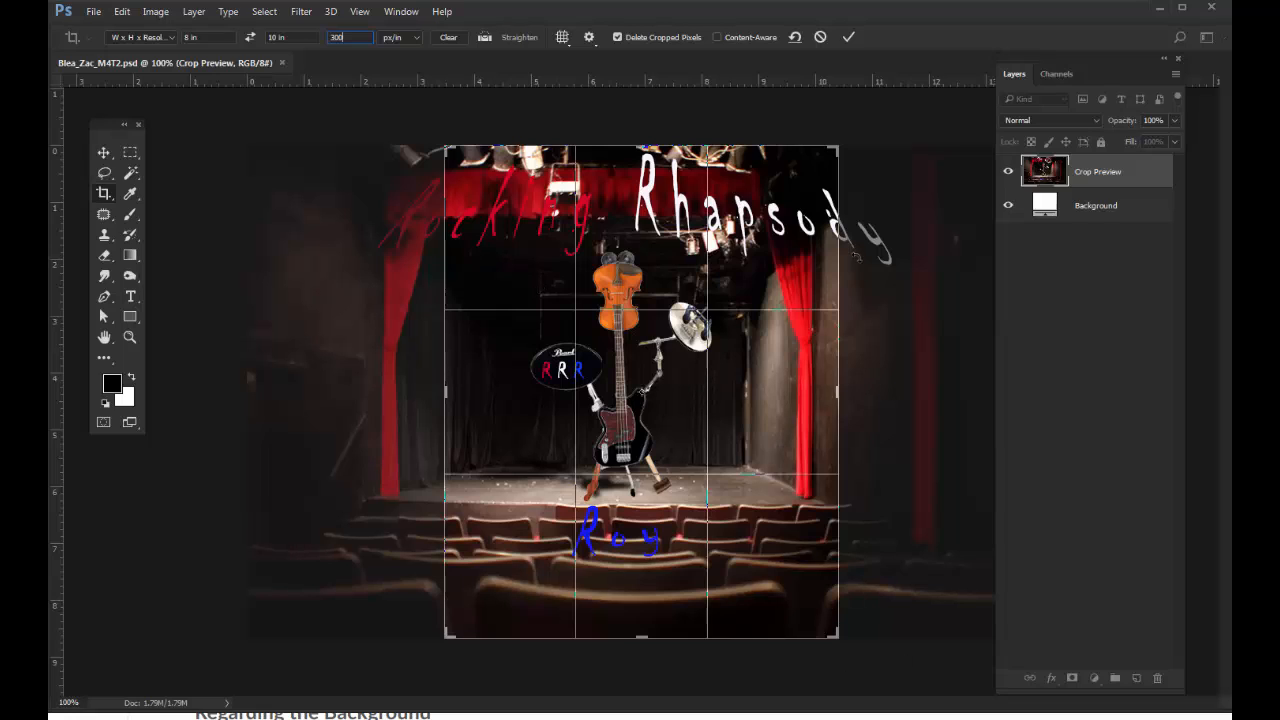
pyautogui.moveTo(862, 430)
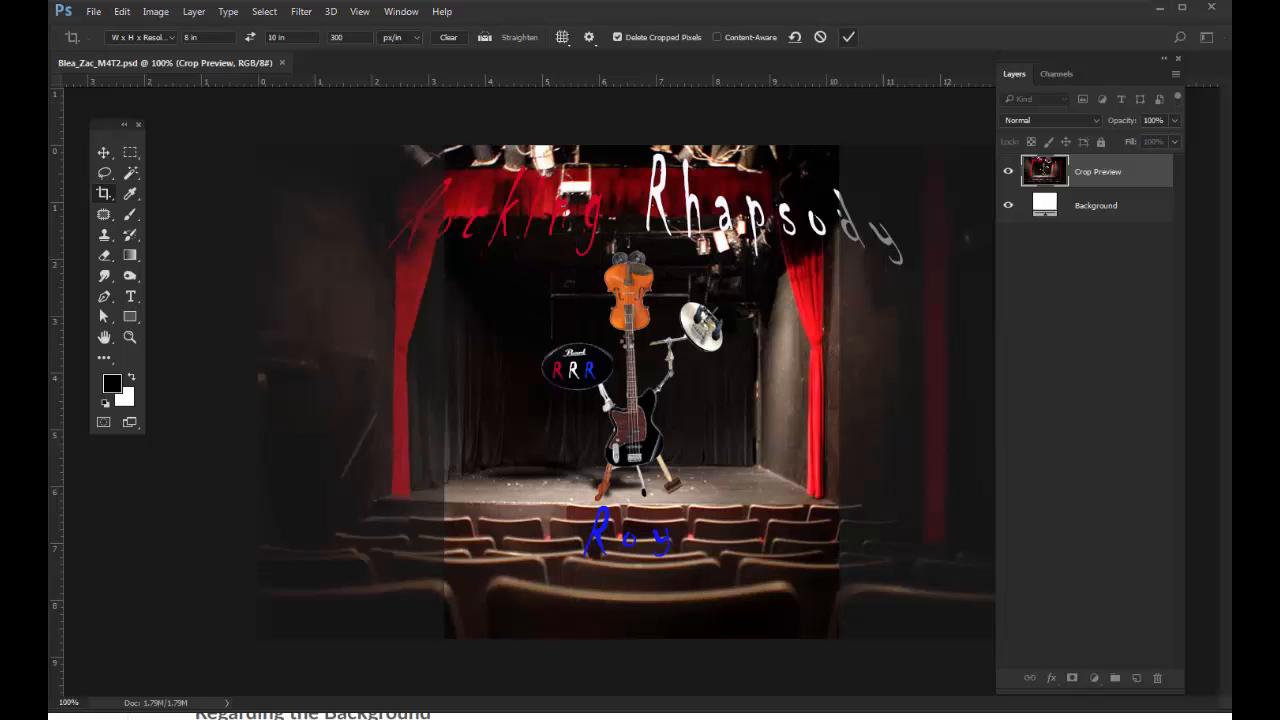
pyautogui.click(848, 36)
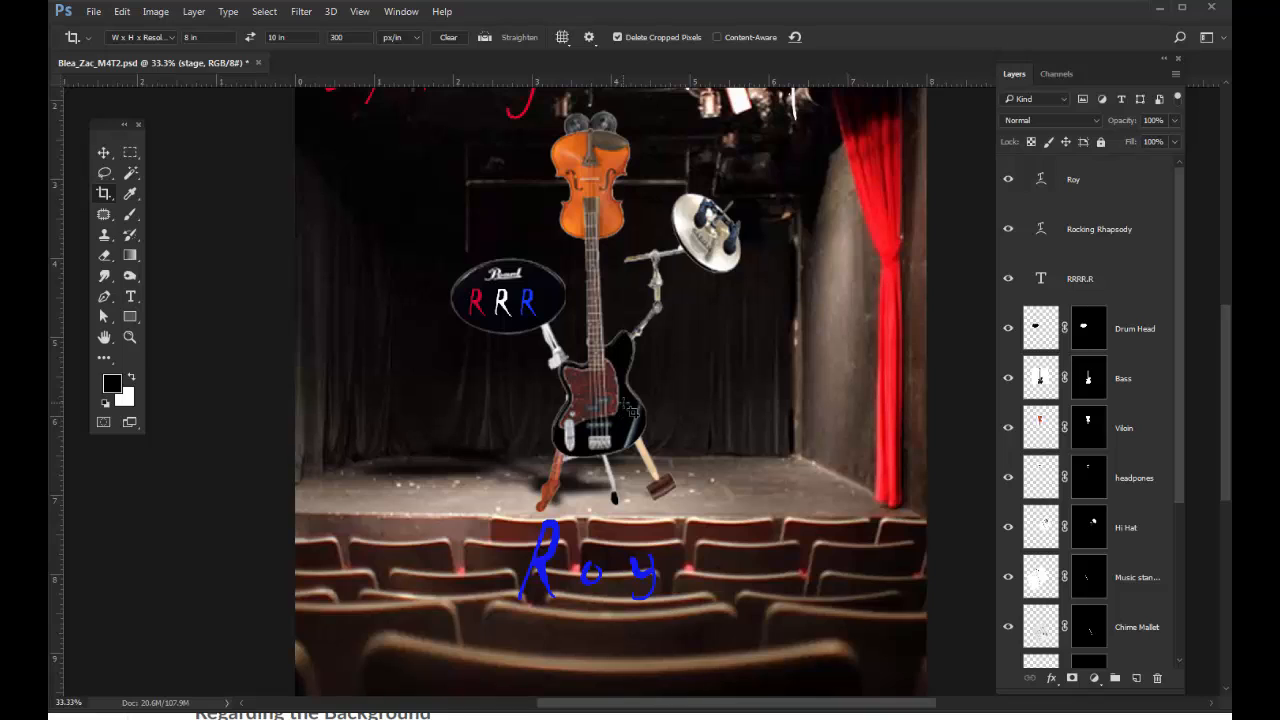
pyautogui.moveTo(658, 408)
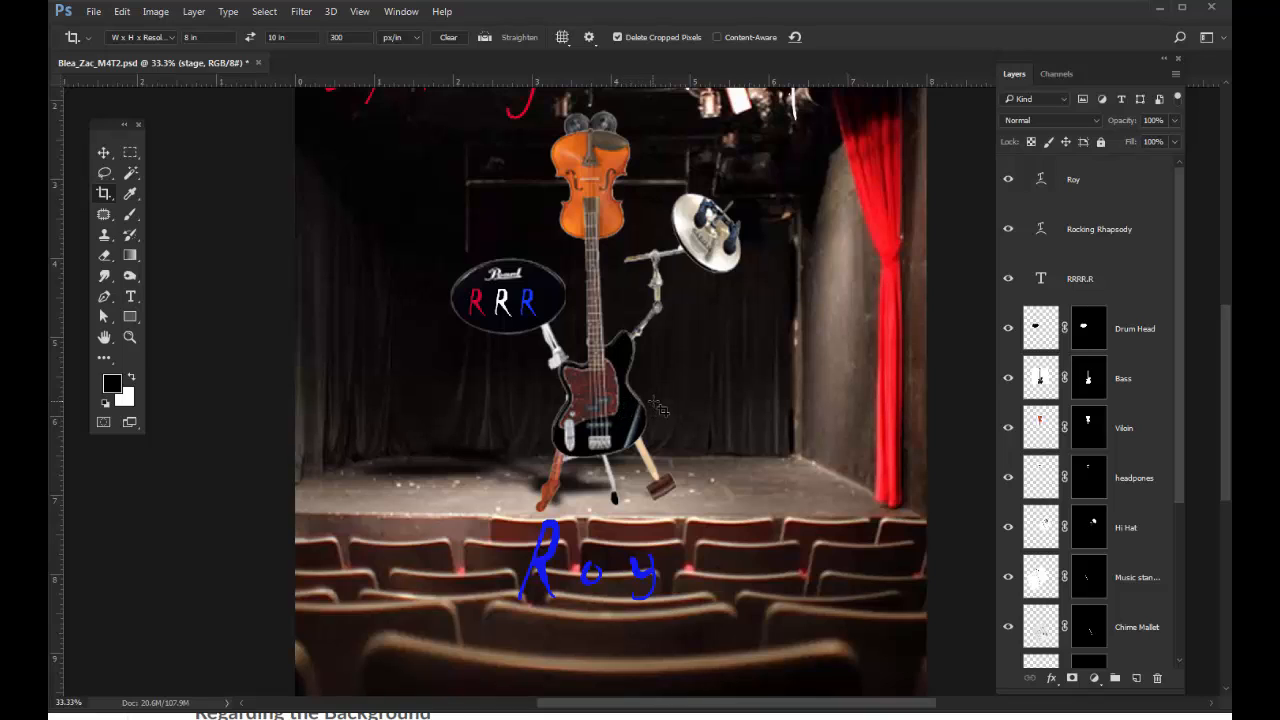
pyautogui.moveTo(810, 472)
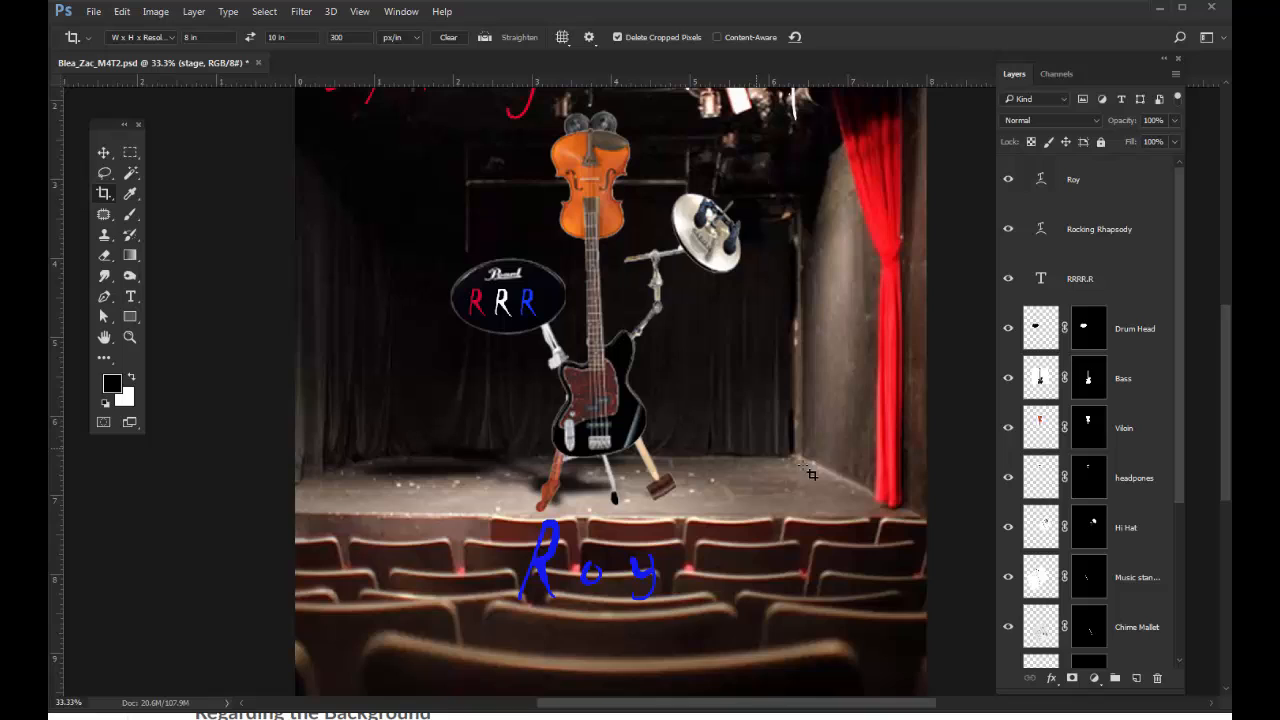
pyautogui.moveTo(896, 508)
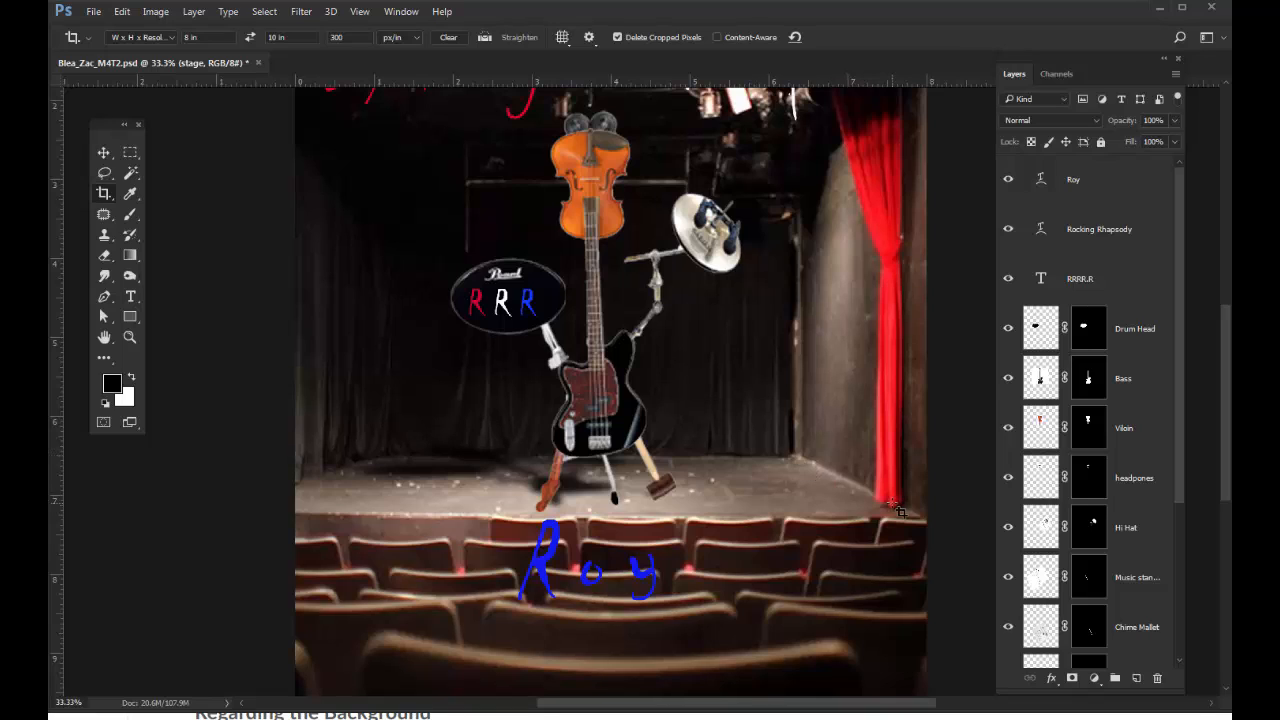
pyautogui.moveTo(636, 430)
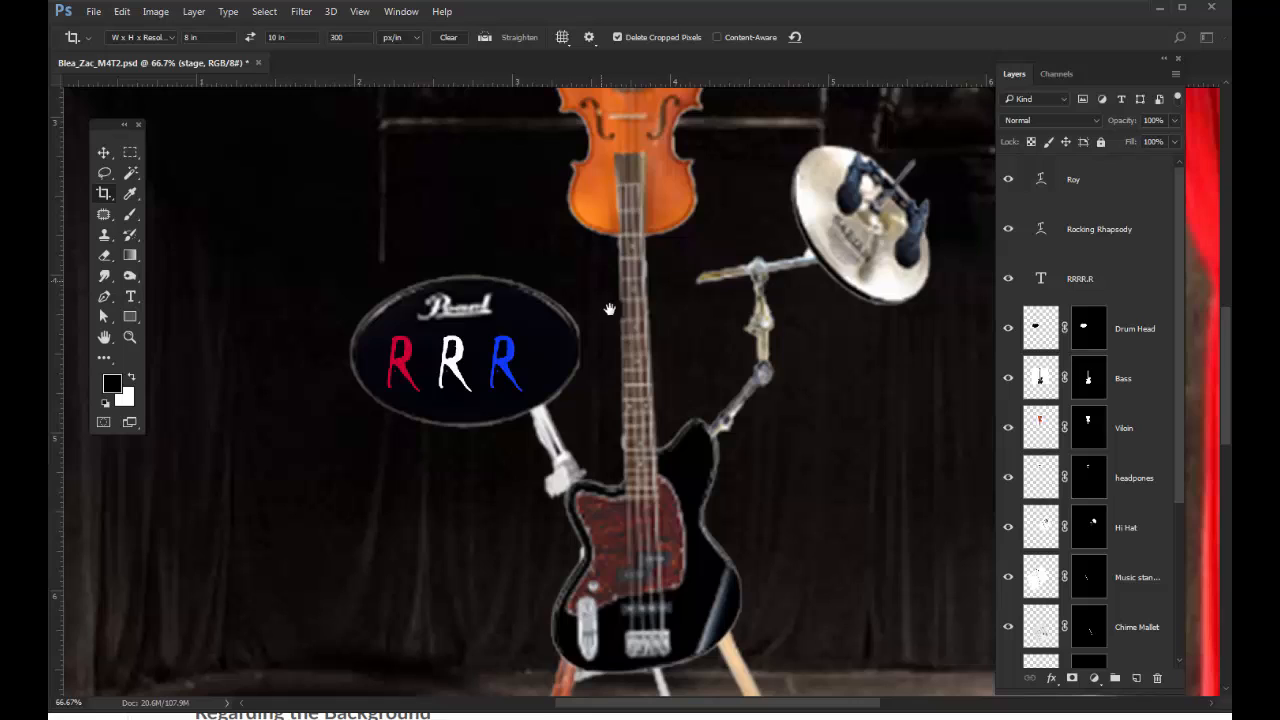
pyautogui.moveTo(890, 376)
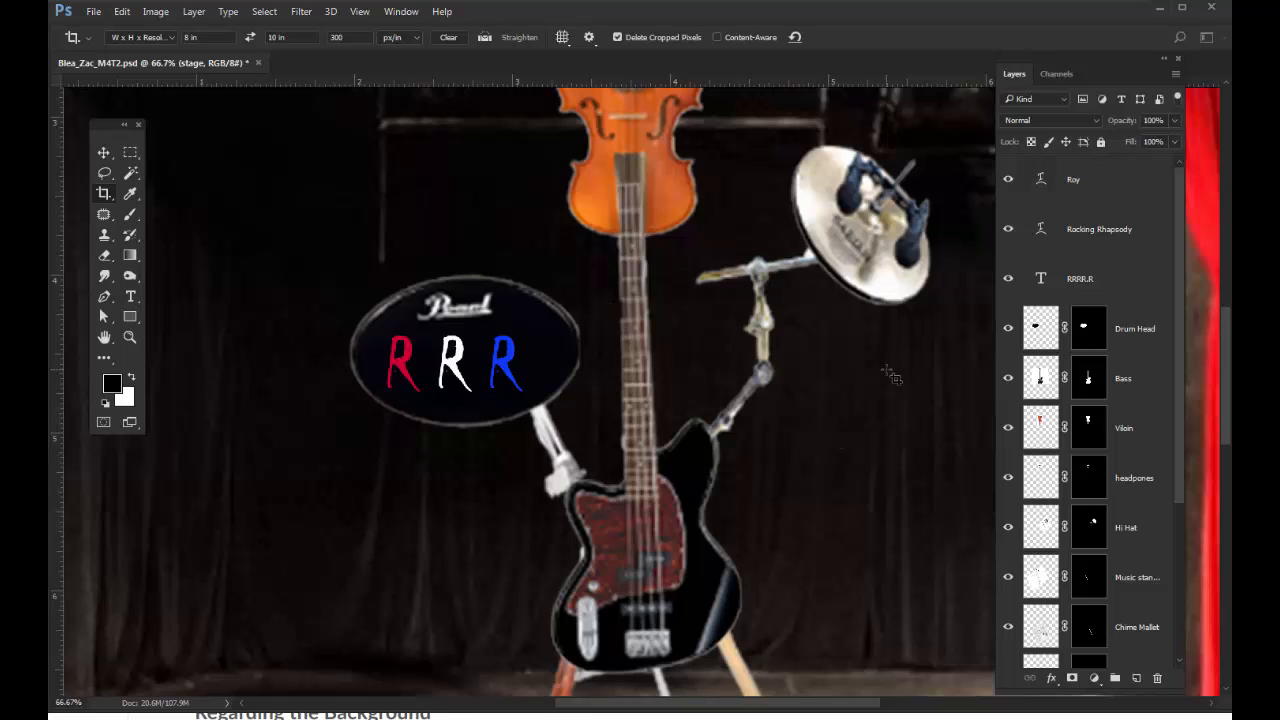
pyautogui.moveTo(844, 384)
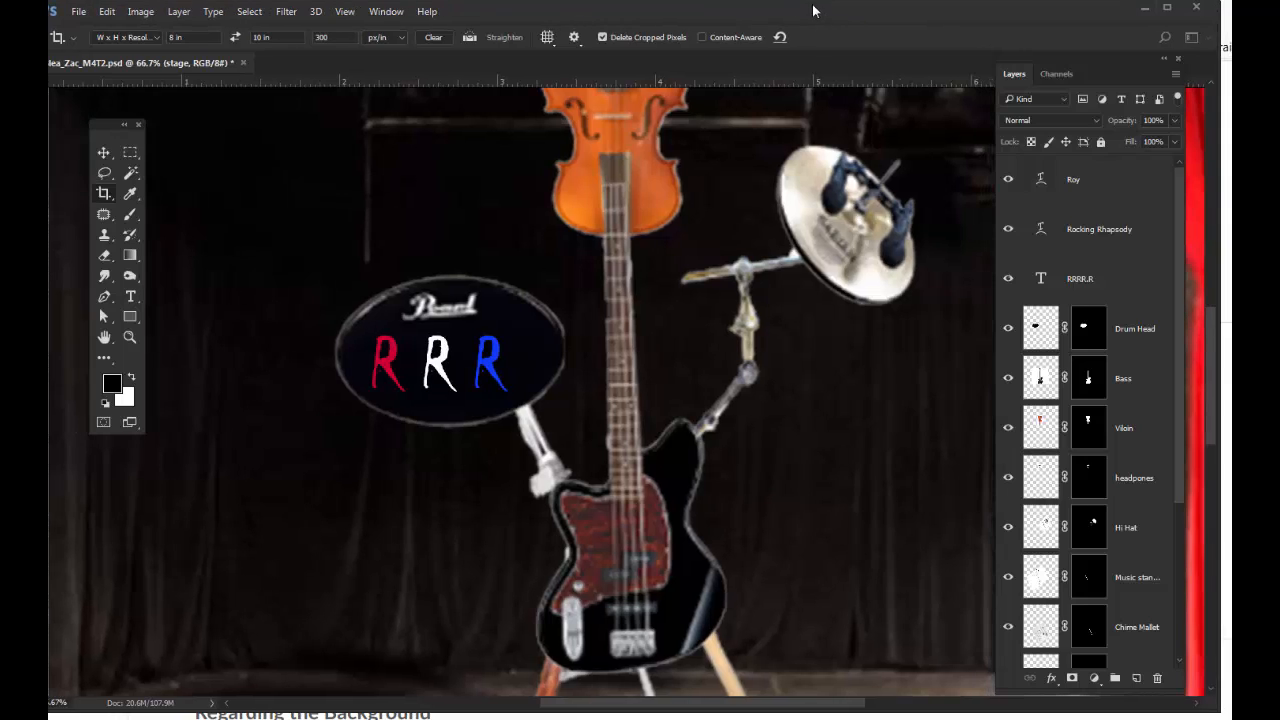
pyautogui.moveTo(892, 460)
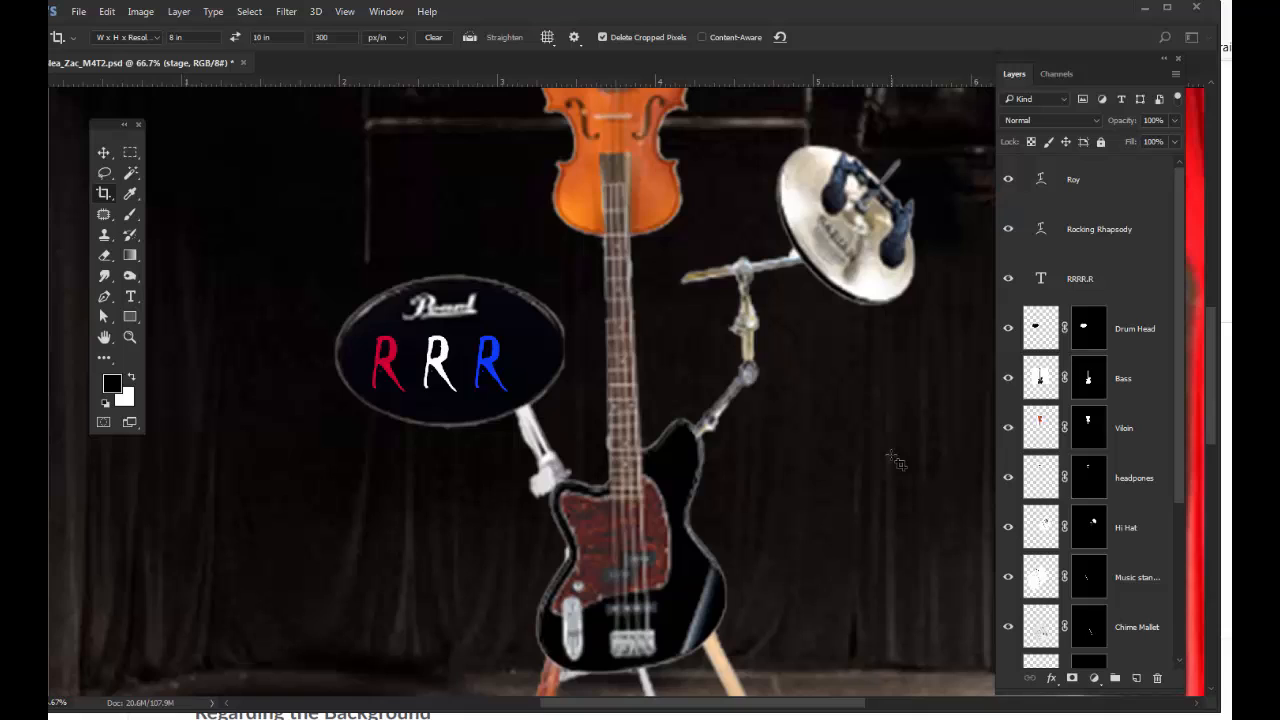
pyautogui.moveTo(1120, 572)
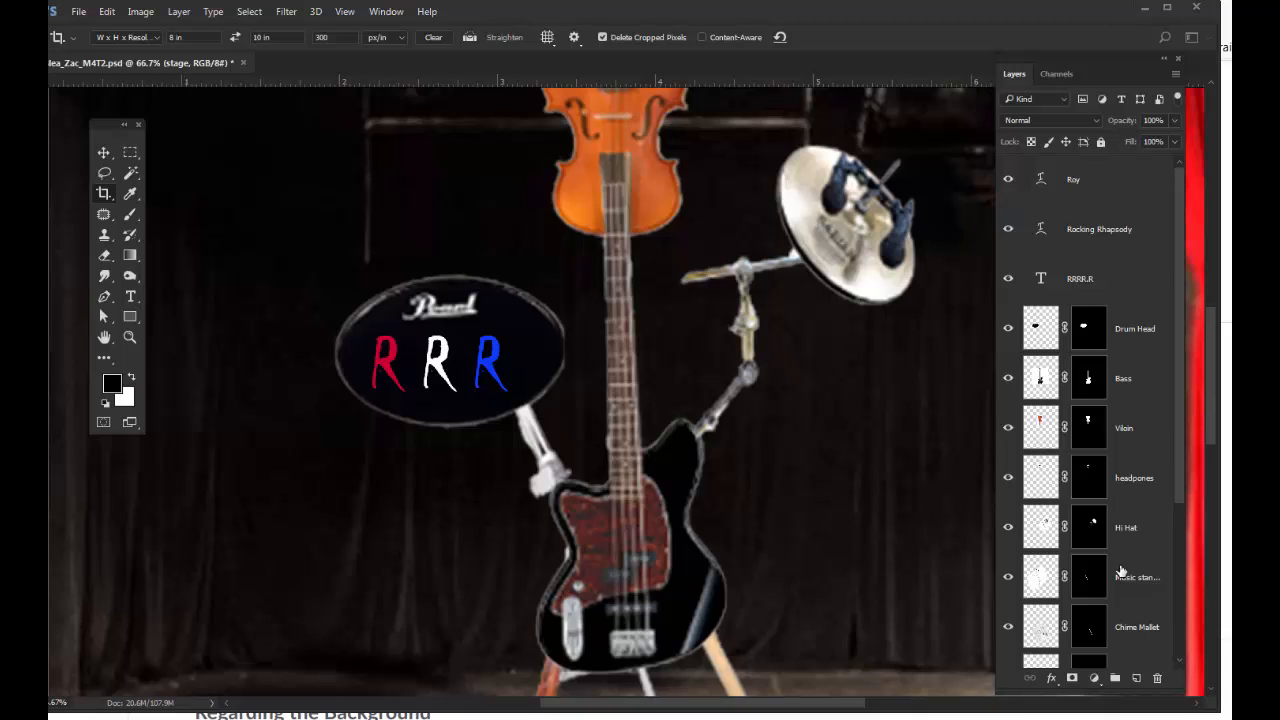
pyautogui.moveTo(636, 638)
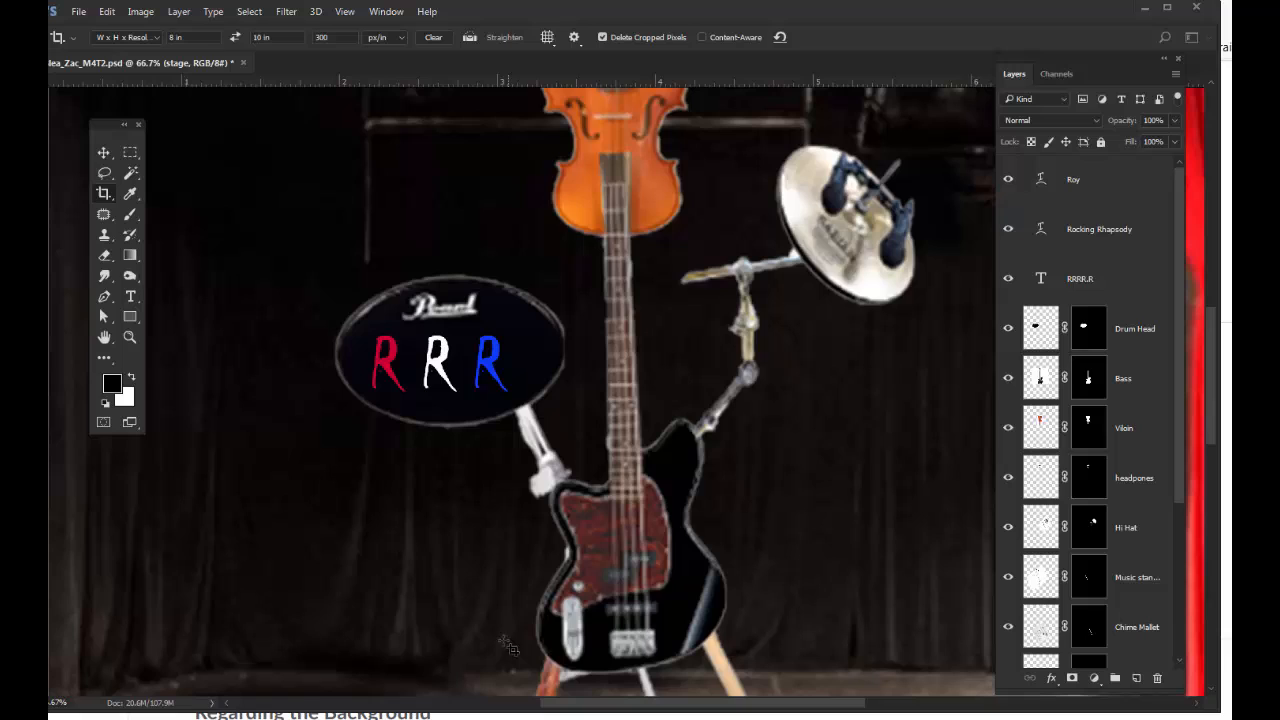
pyautogui.moveTo(504, 498)
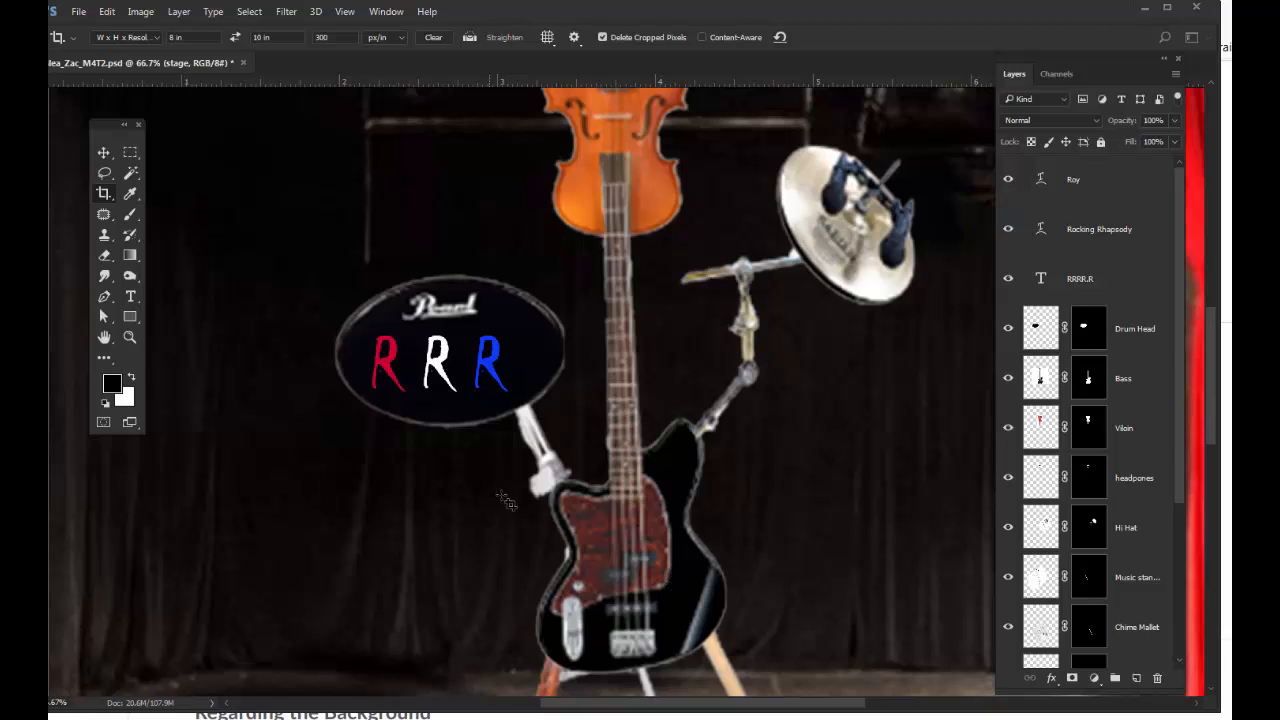
pyautogui.moveTo(692, 504)
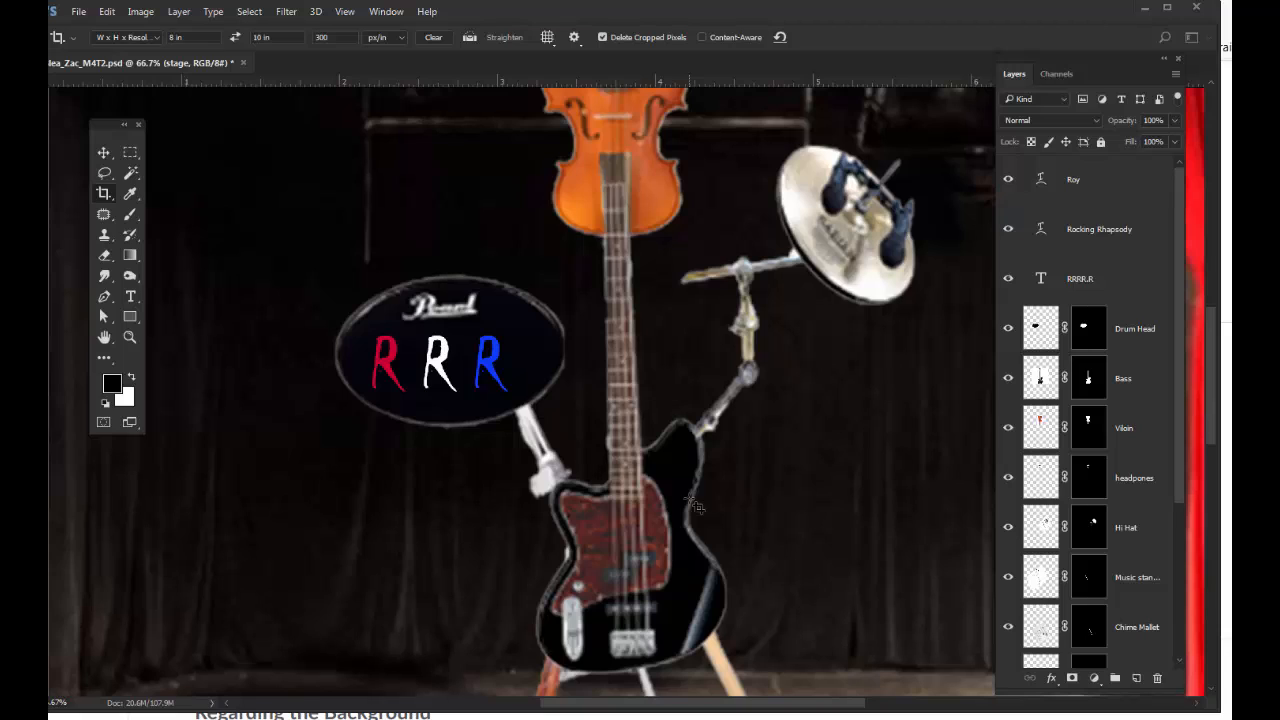
pyautogui.moveTo(680, 512)
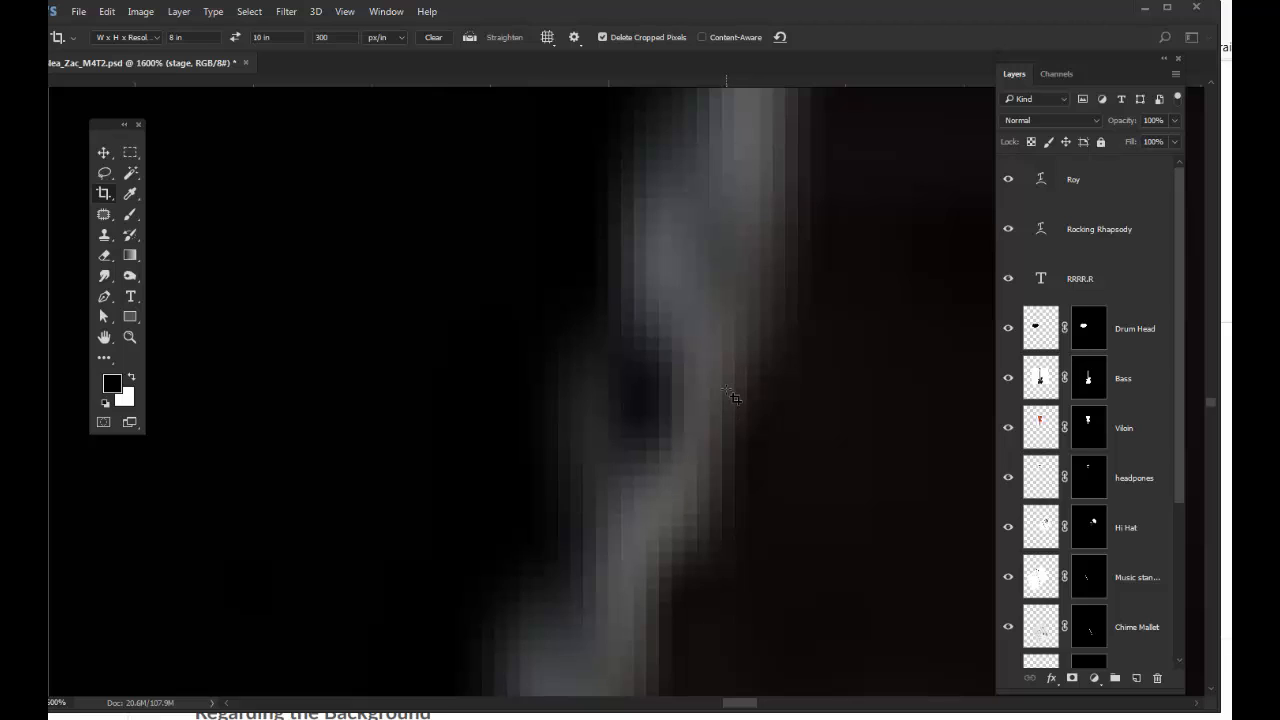
pyautogui.moveTo(784, 278)
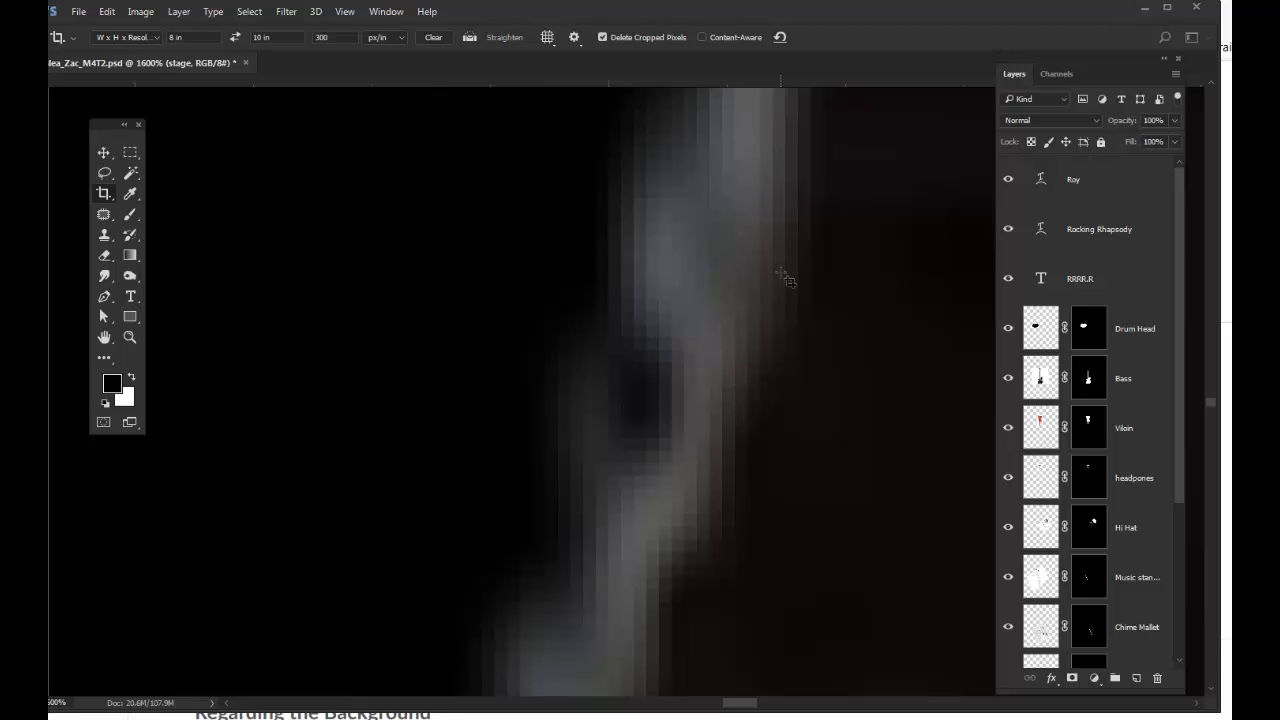
pyautogui.moveTo(800, 228)
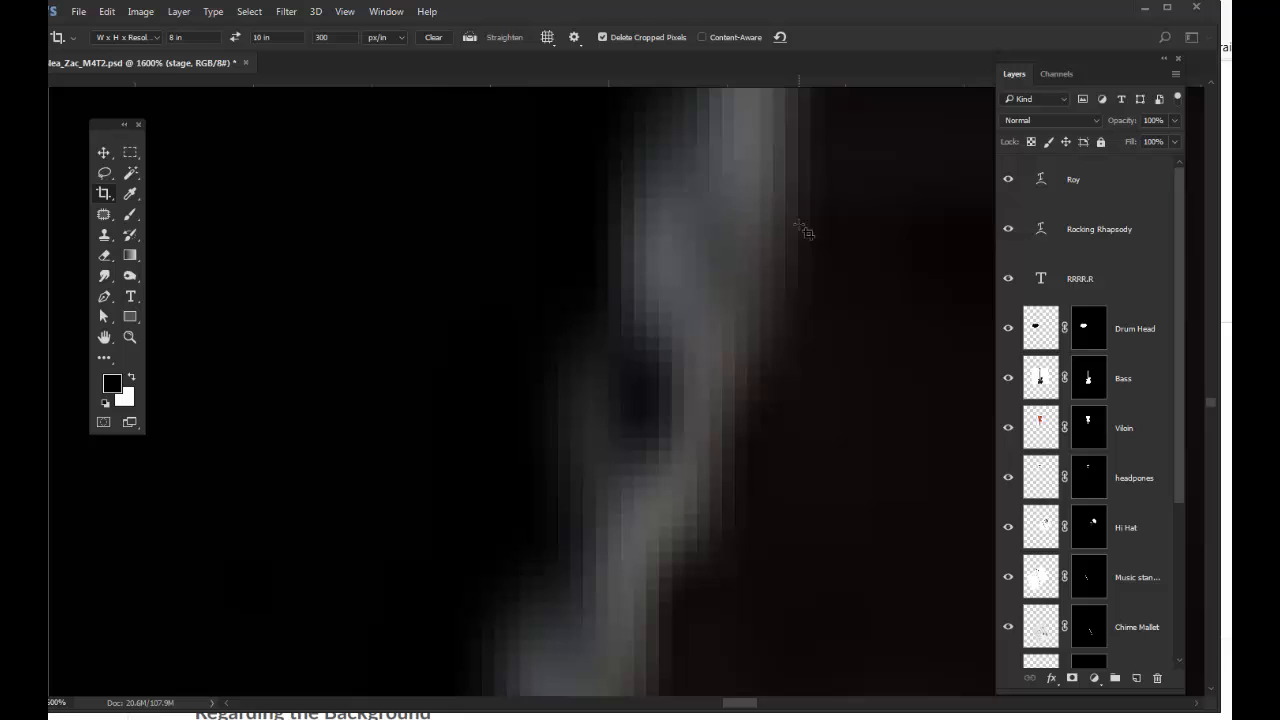
pyautogui.moveTo(770, 556)
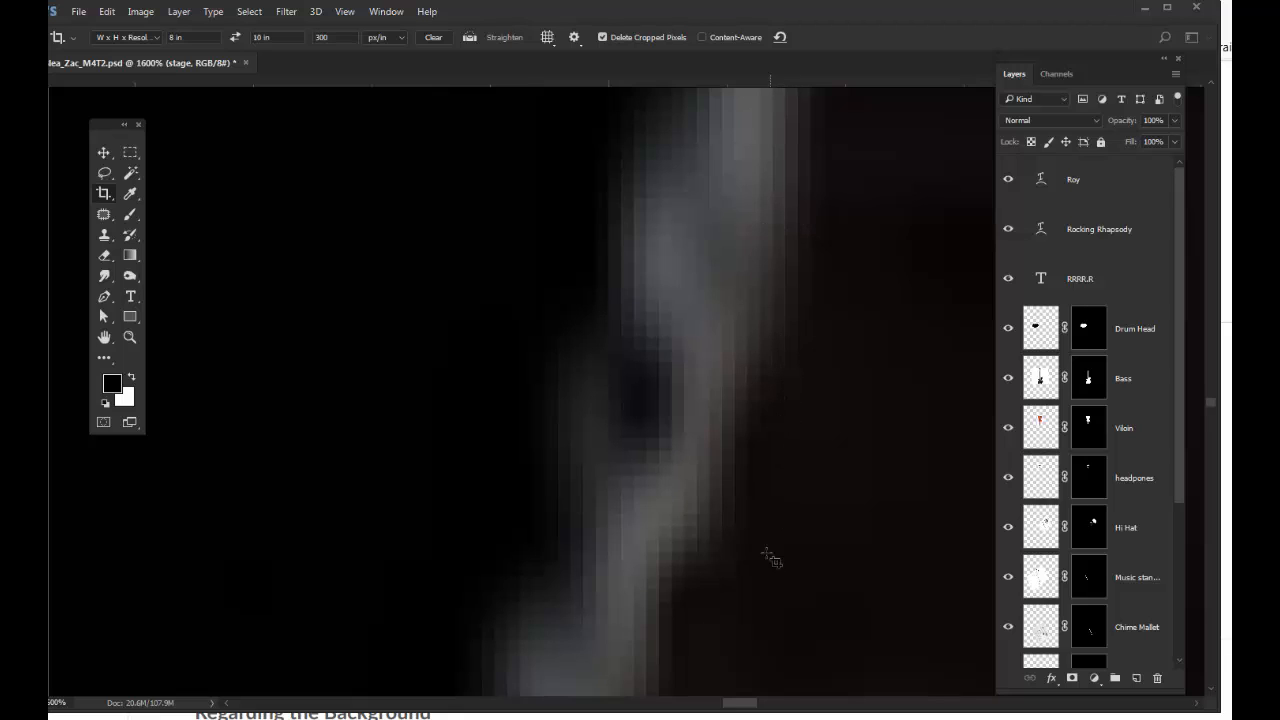
pyautogui.moveTo(738, 410)
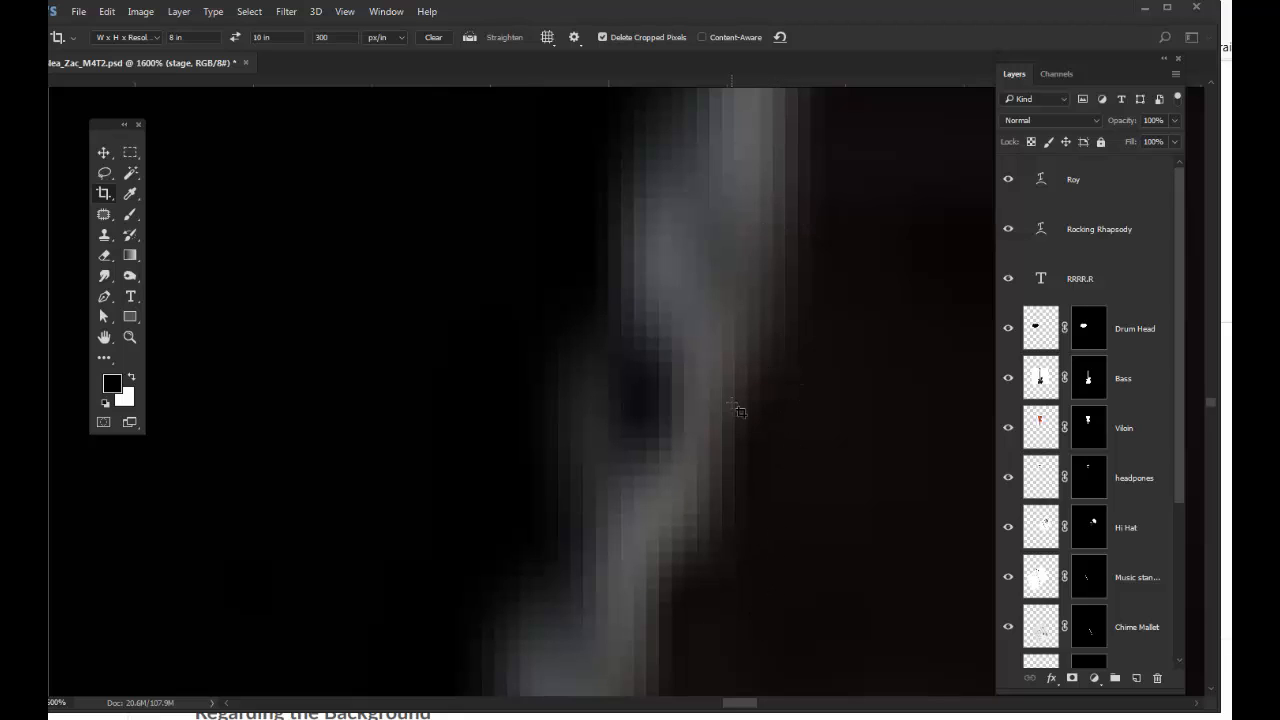
pyautogui.moveTo(696, 444)
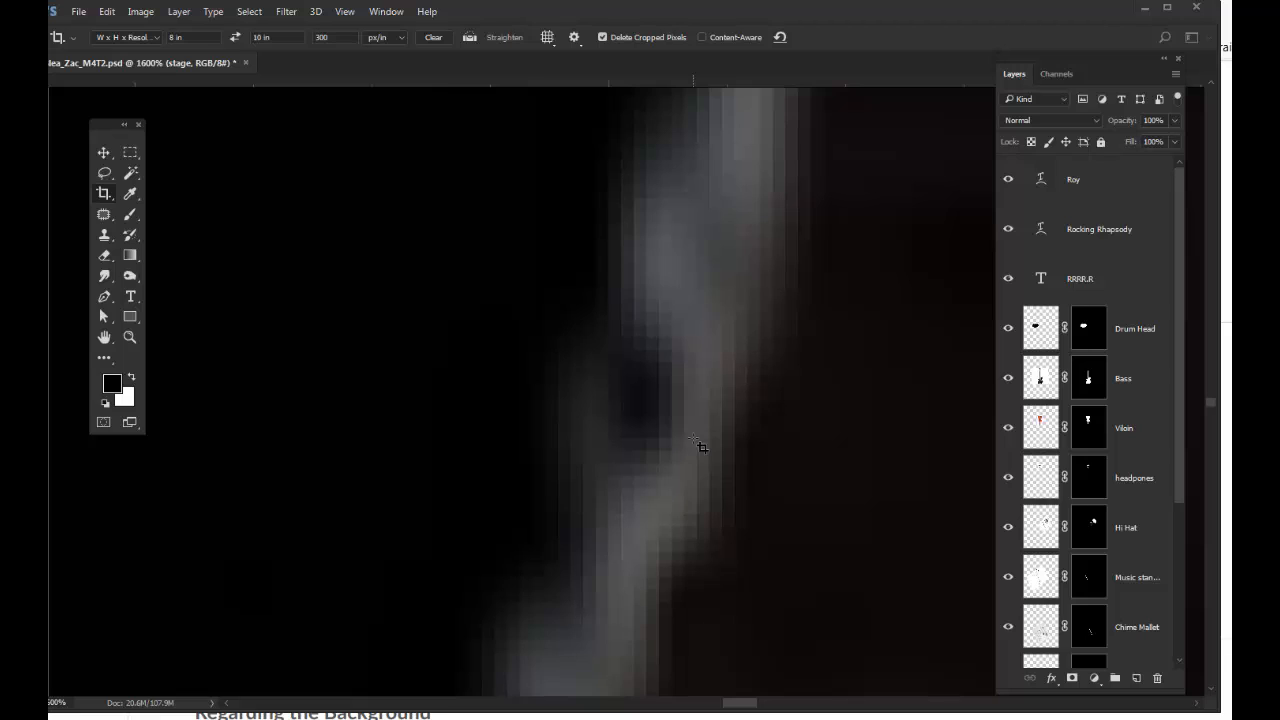
pyautogui.moveTo(704, 452)
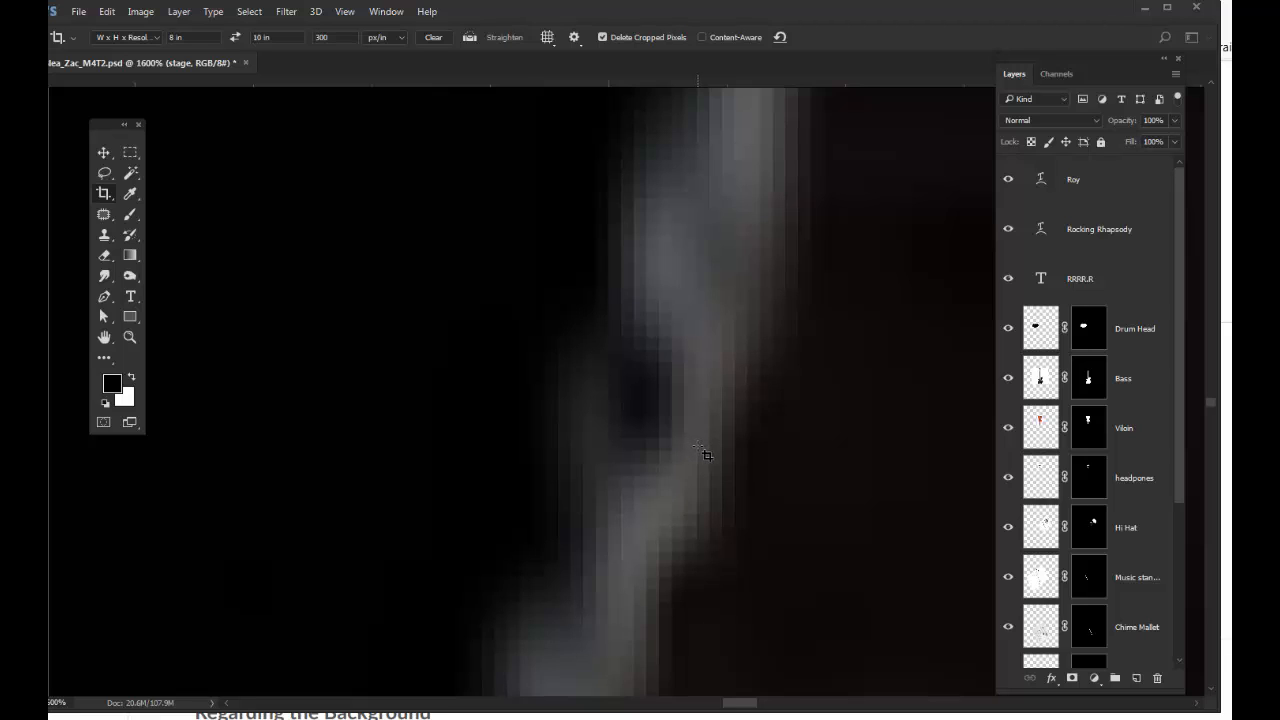
pyautogui.moveTo(730, 584)
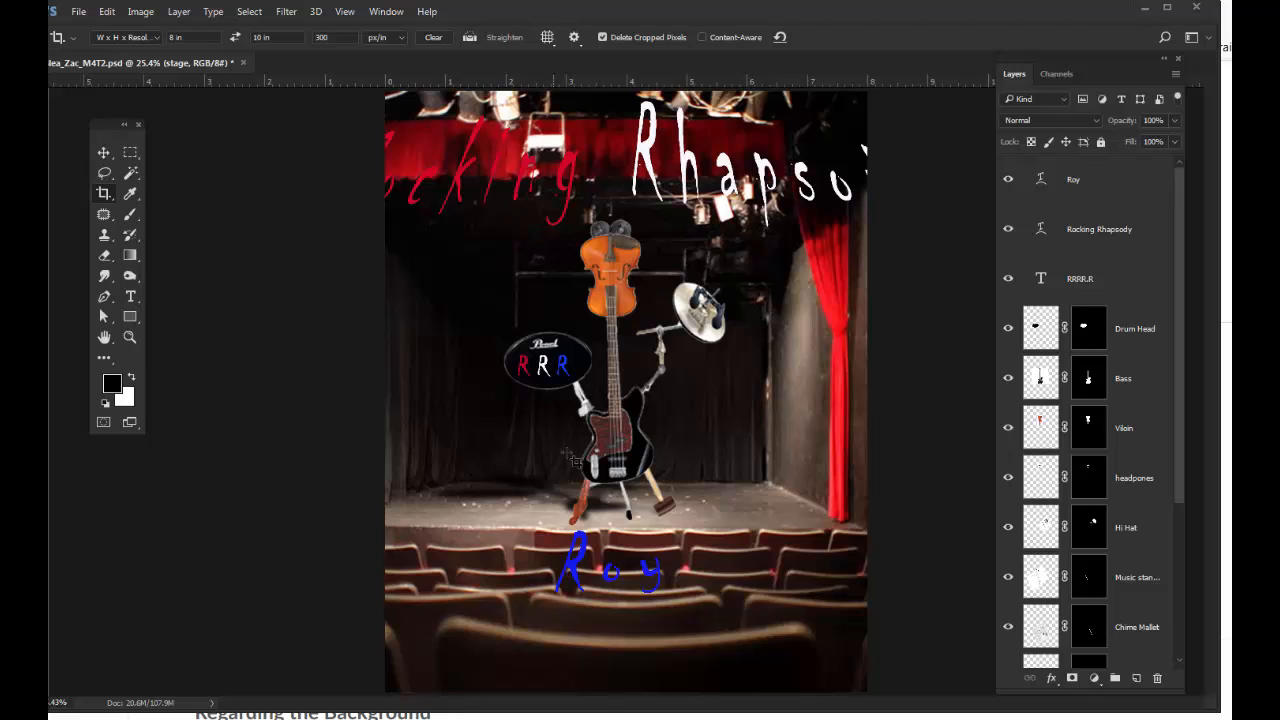
pyautogui.moveTo(692, 338)
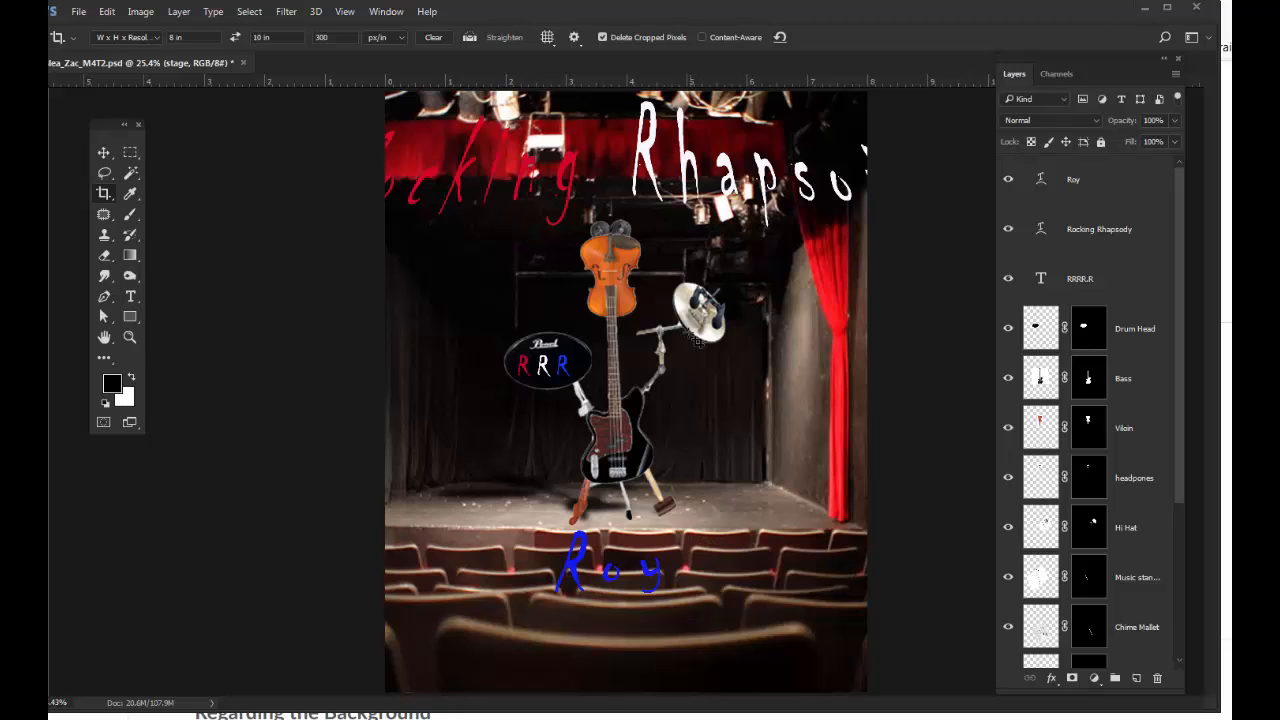
pyautogui.moveTo(804, 384)
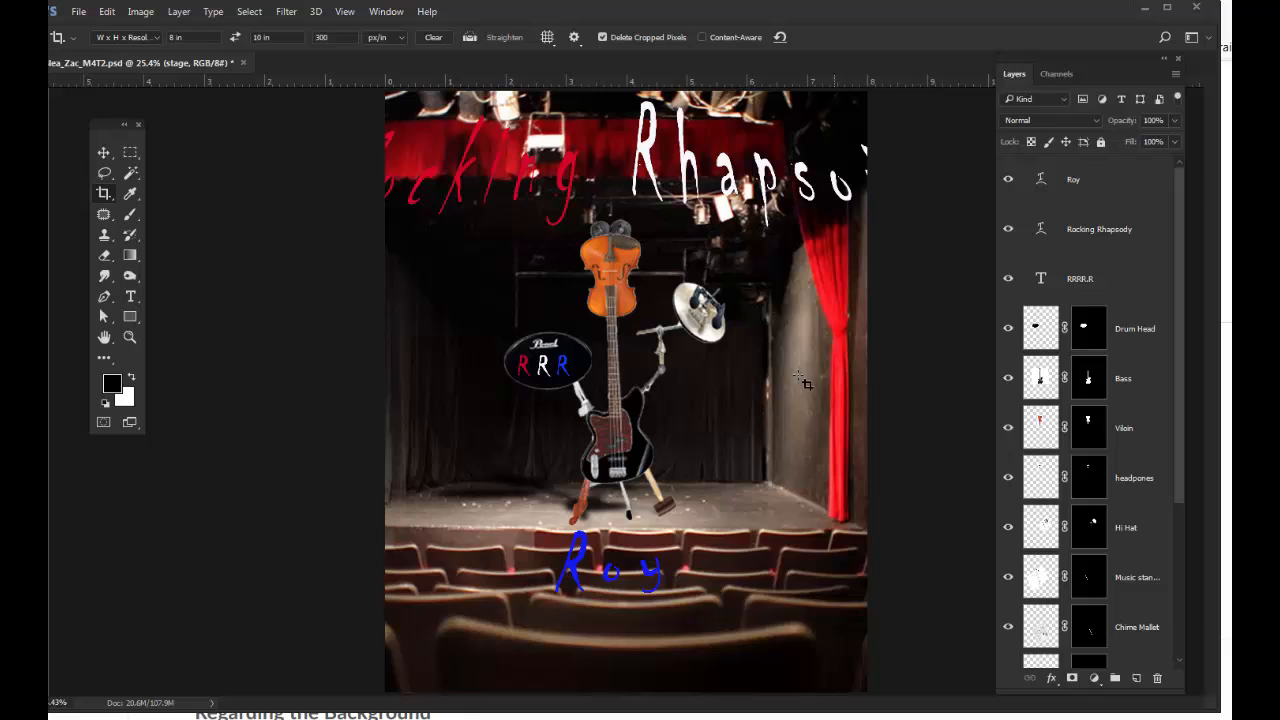
# Step: With the Move tool active, select the Violin layer
pyautogui.click(104, 152)
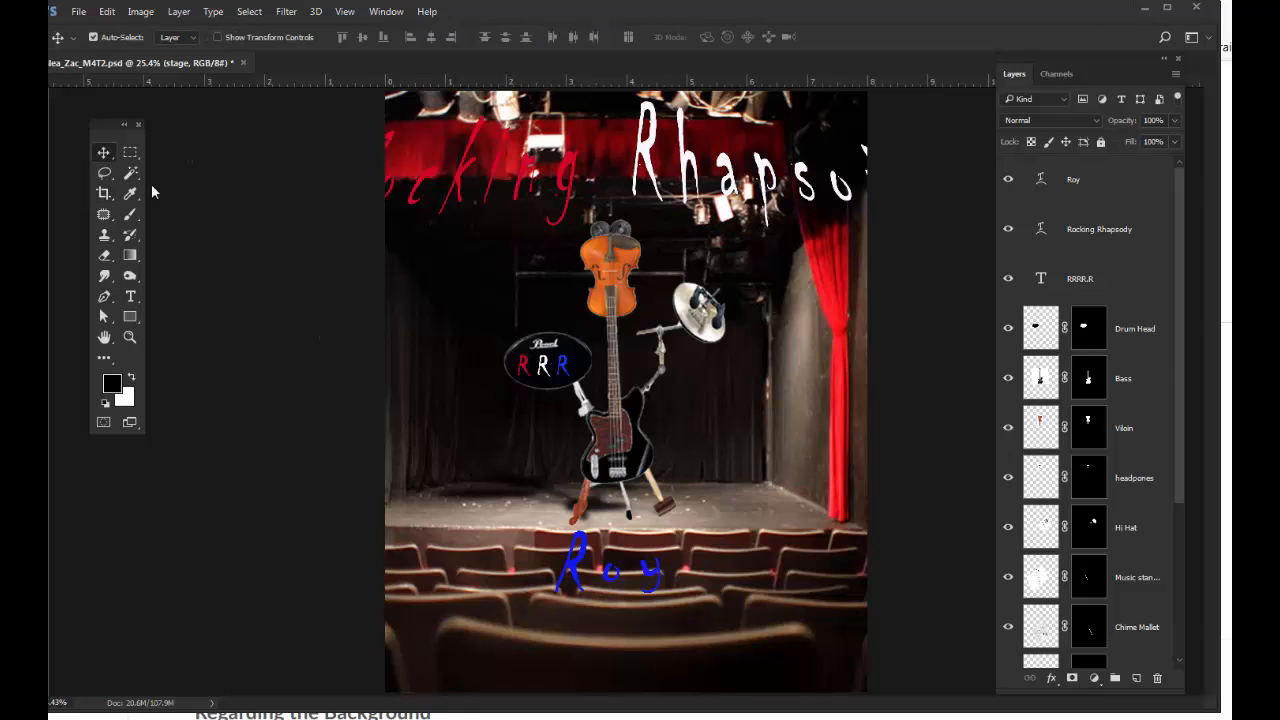
pyautogui.moveTo(808, 516)
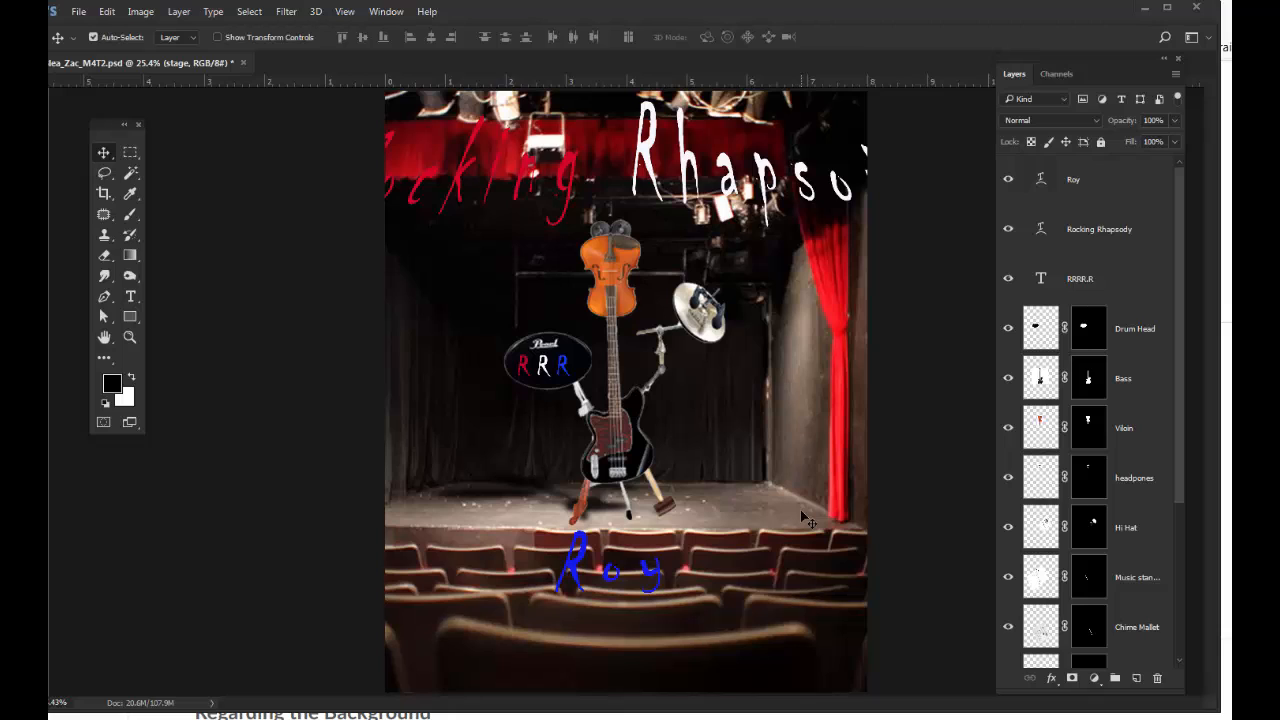
pyautogui.moveTo(790, 524)
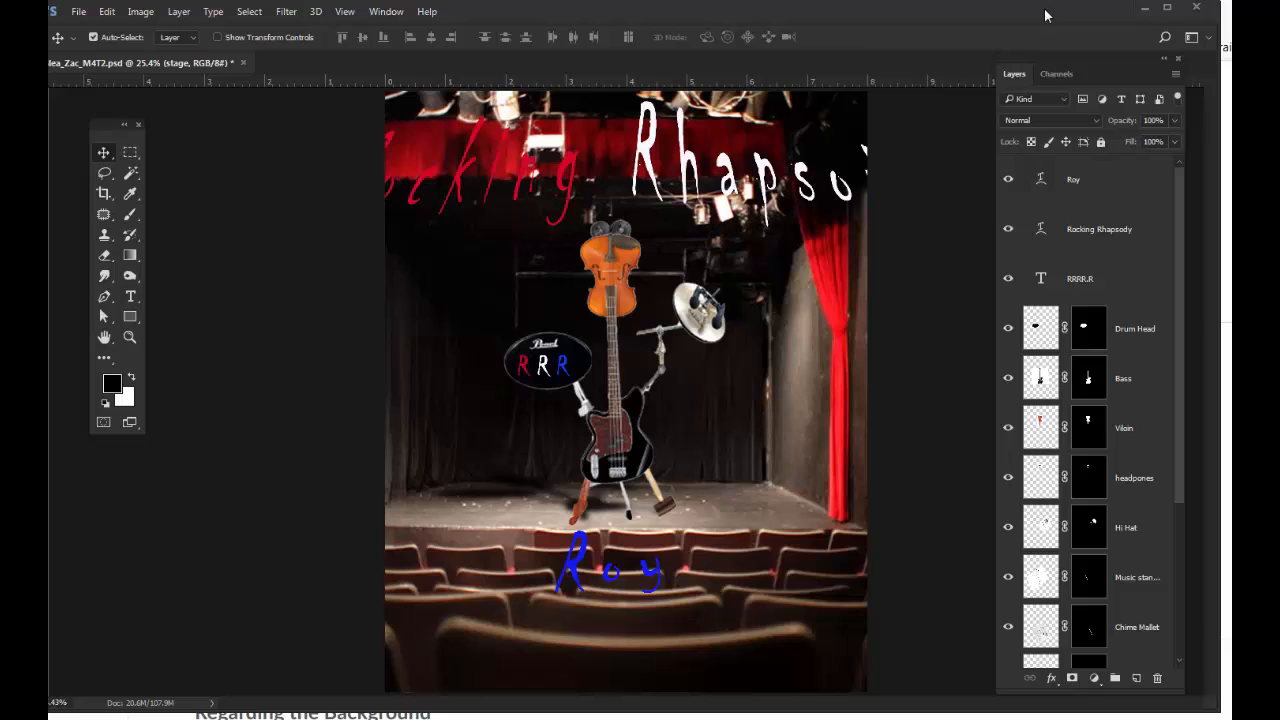
pyautogui.moveTo(1138, 432)
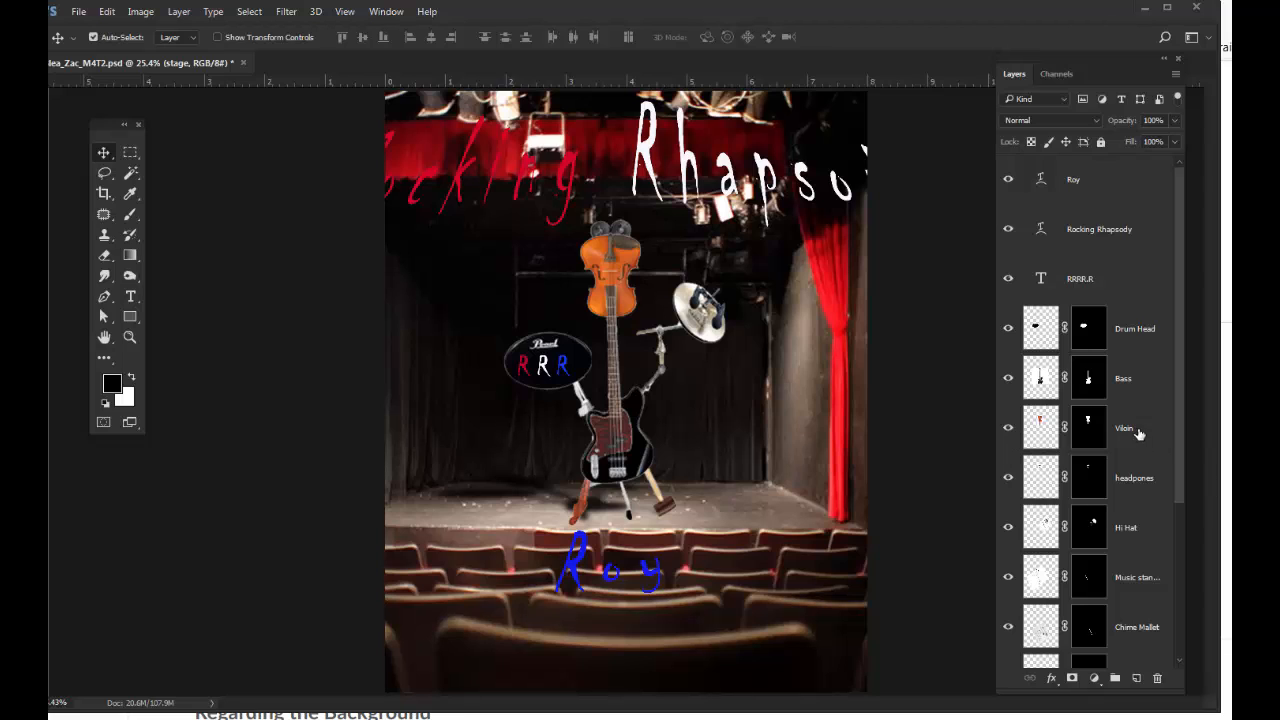
pyautogui.click(1124, 428)
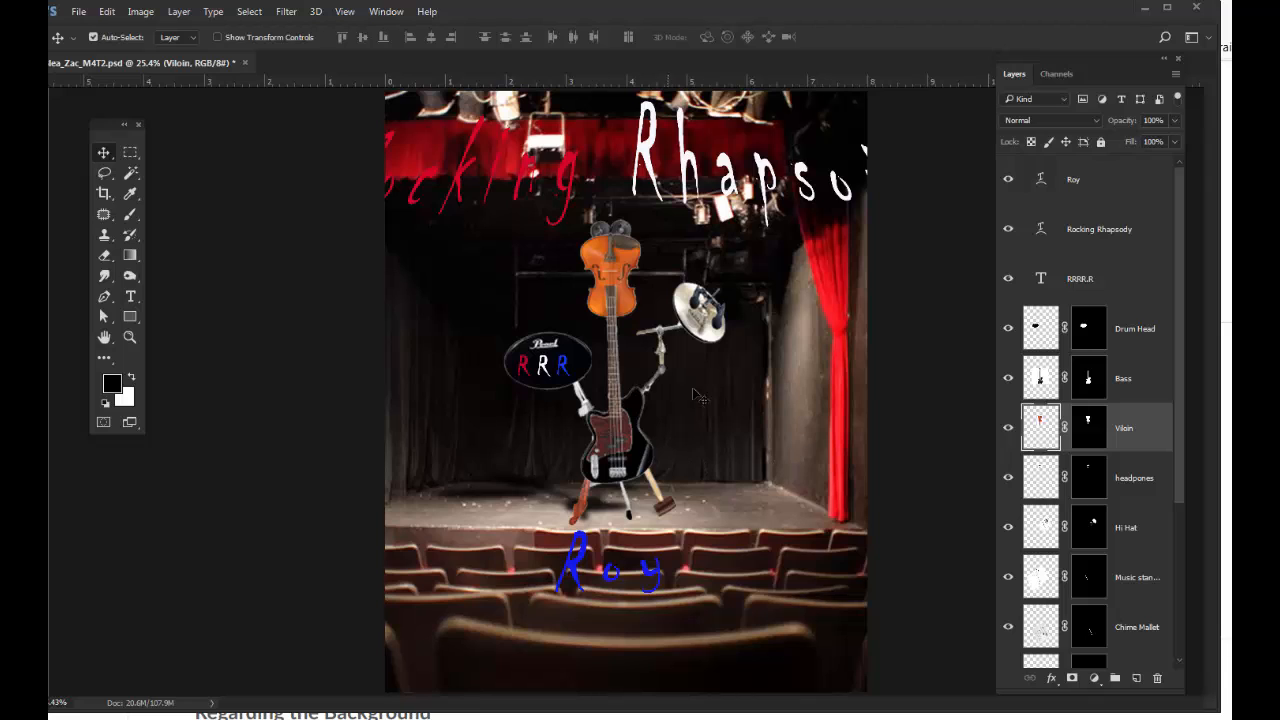
pyautogui.moveTo(1104, 678)
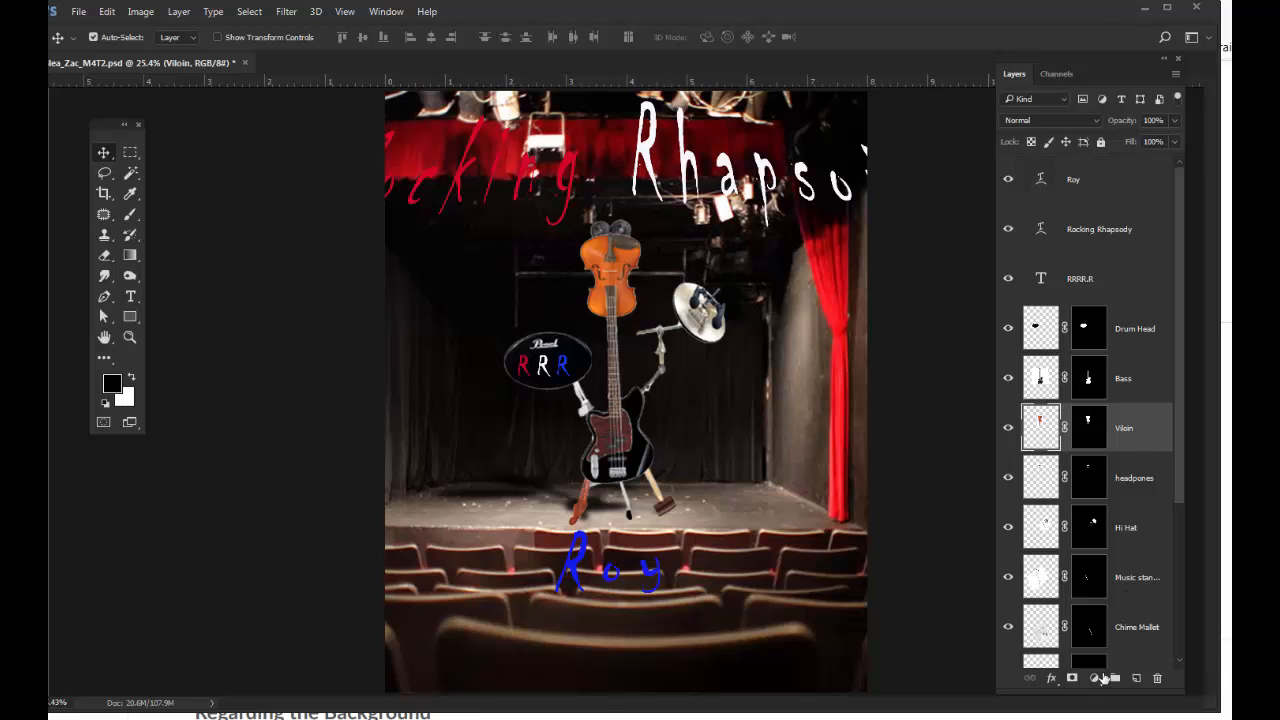
# Step: Add a Levels adjustment layer above Violin and nudge its settings panel aside
pyautogui.click(1092, 678)
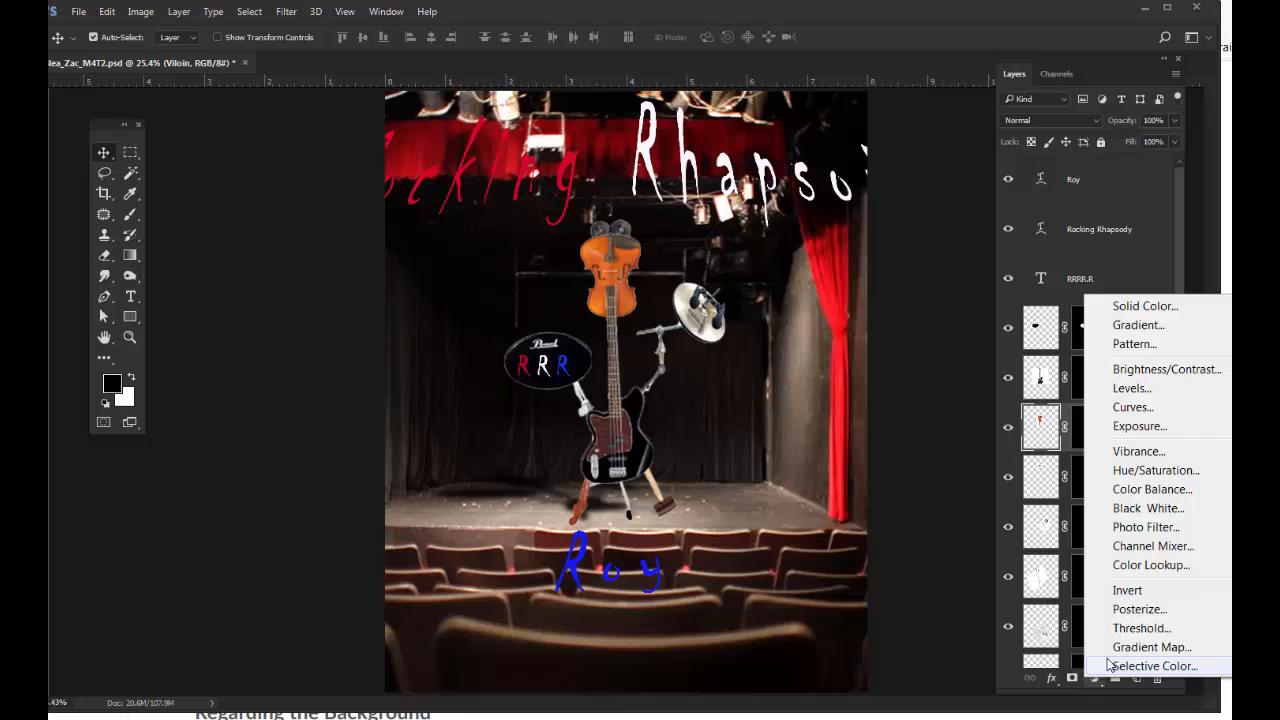
pyautogui.moveTo(1152, 648)
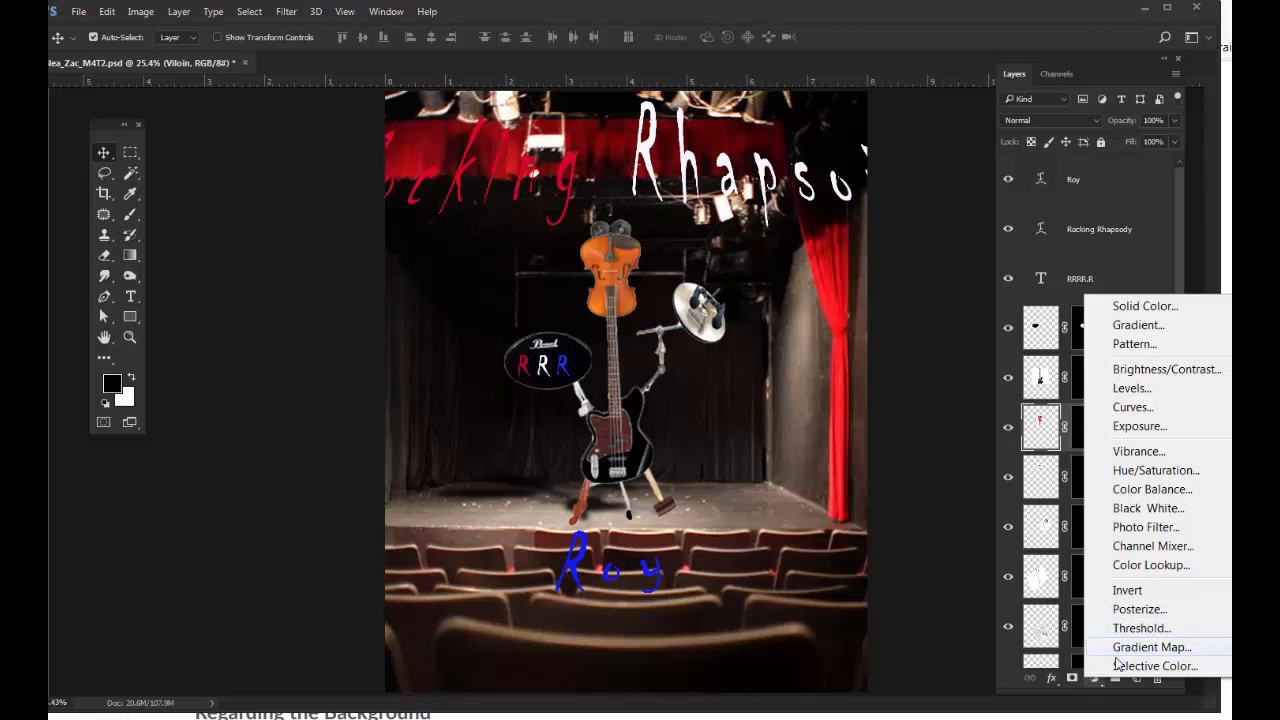
pyautogui.moveTo(1132, 388)
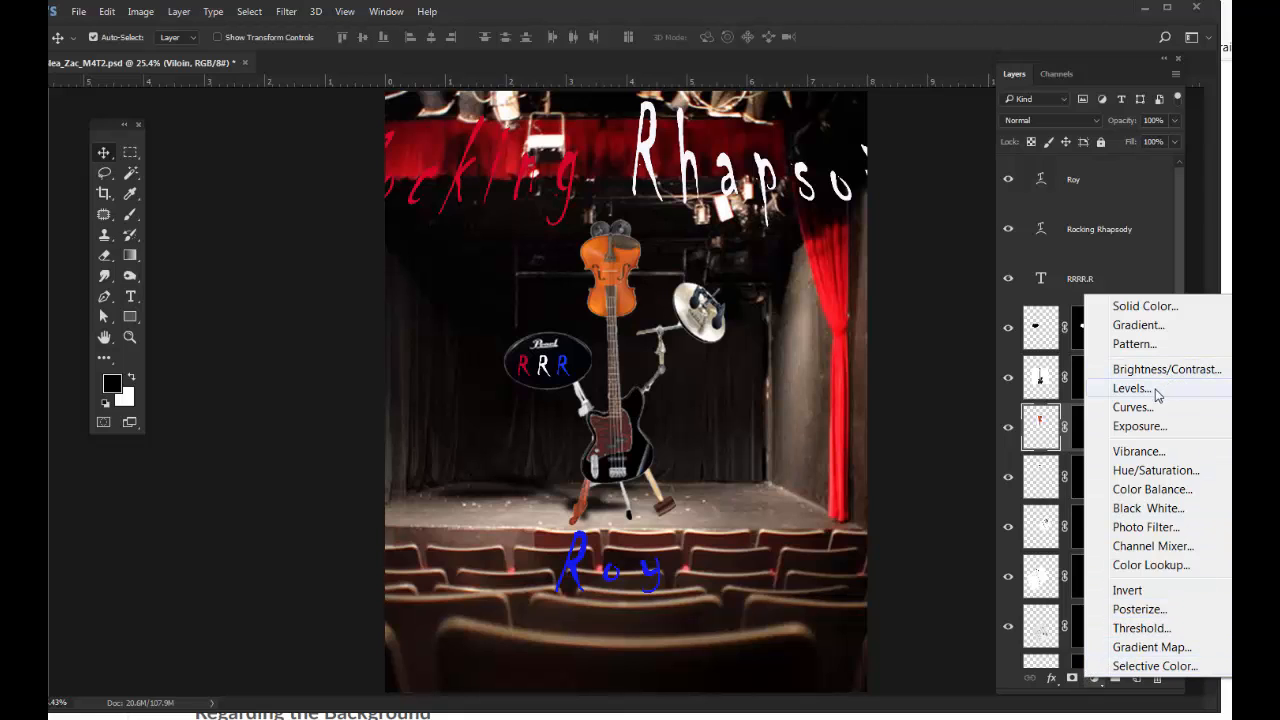
pyautogui.click(1130, 388)
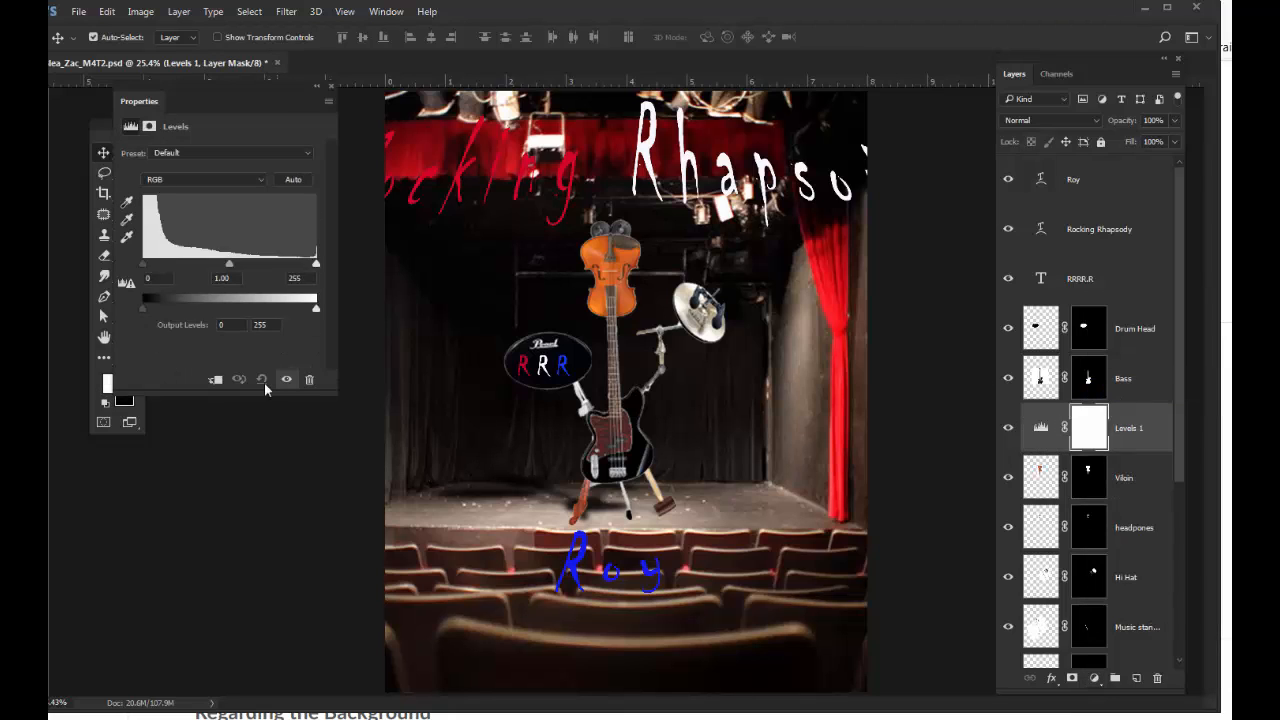
pyautogui.moveTo(316, 264); pyautogui.dragTo(312, 264)
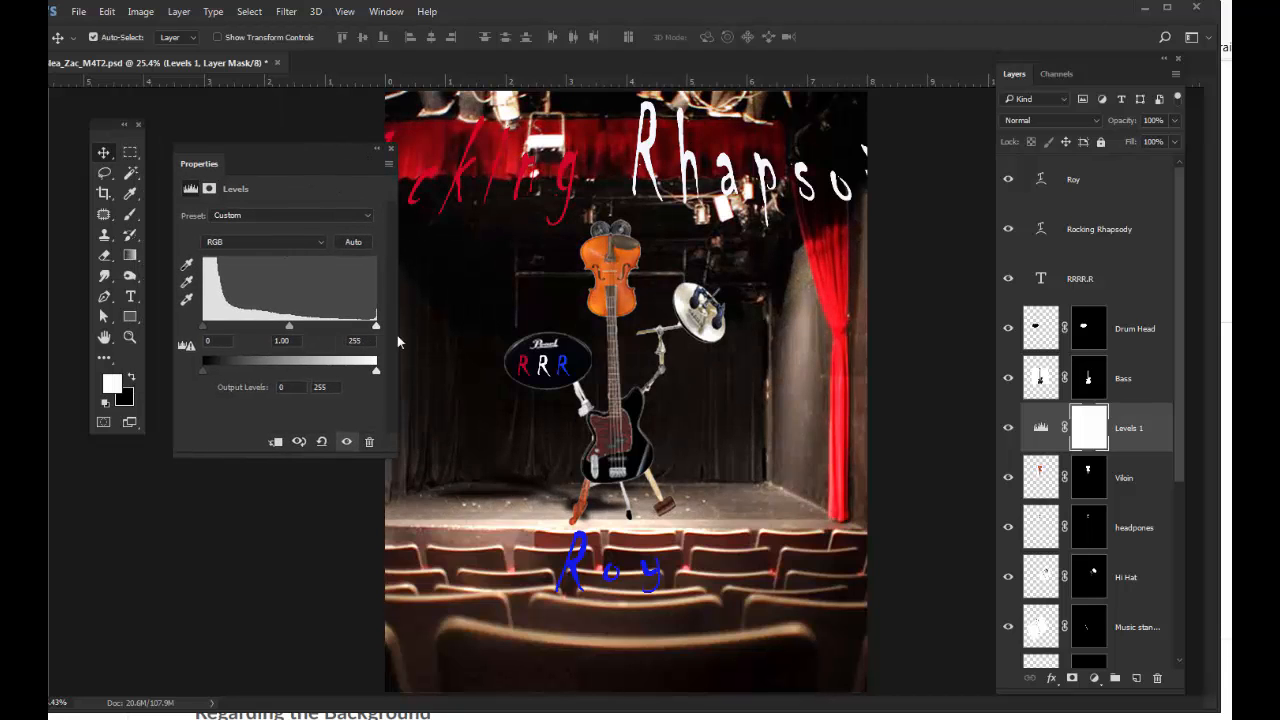
pyautogui.moveTo(376, 326); pyautogui.dragTo(358, 326)
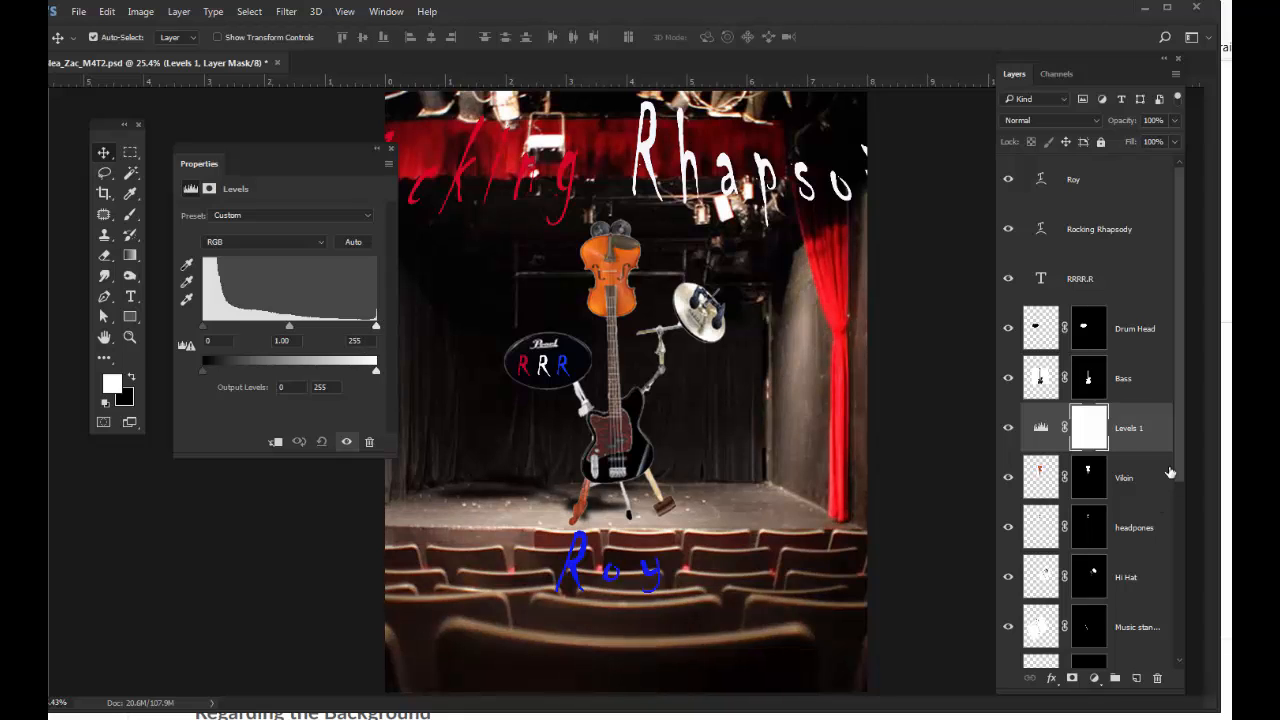
pyautogui.moveTo(1092, 510)
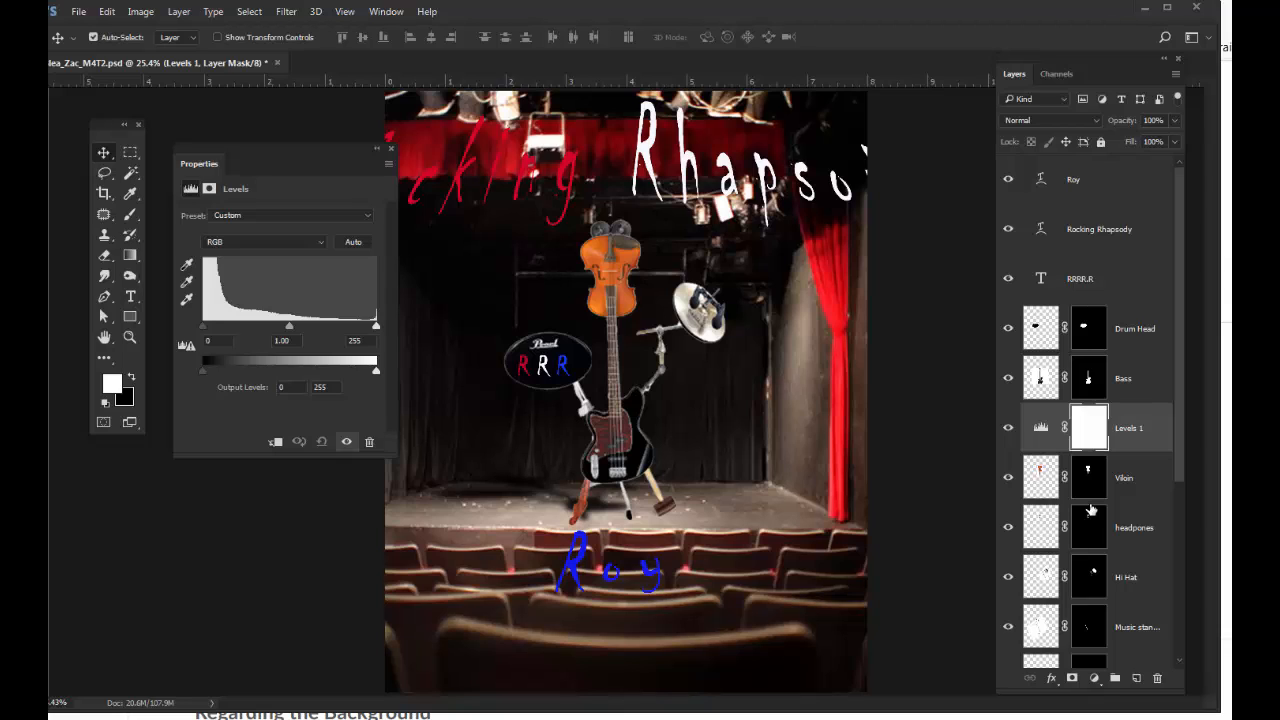
pyautogui.moveTo(1108, 450)
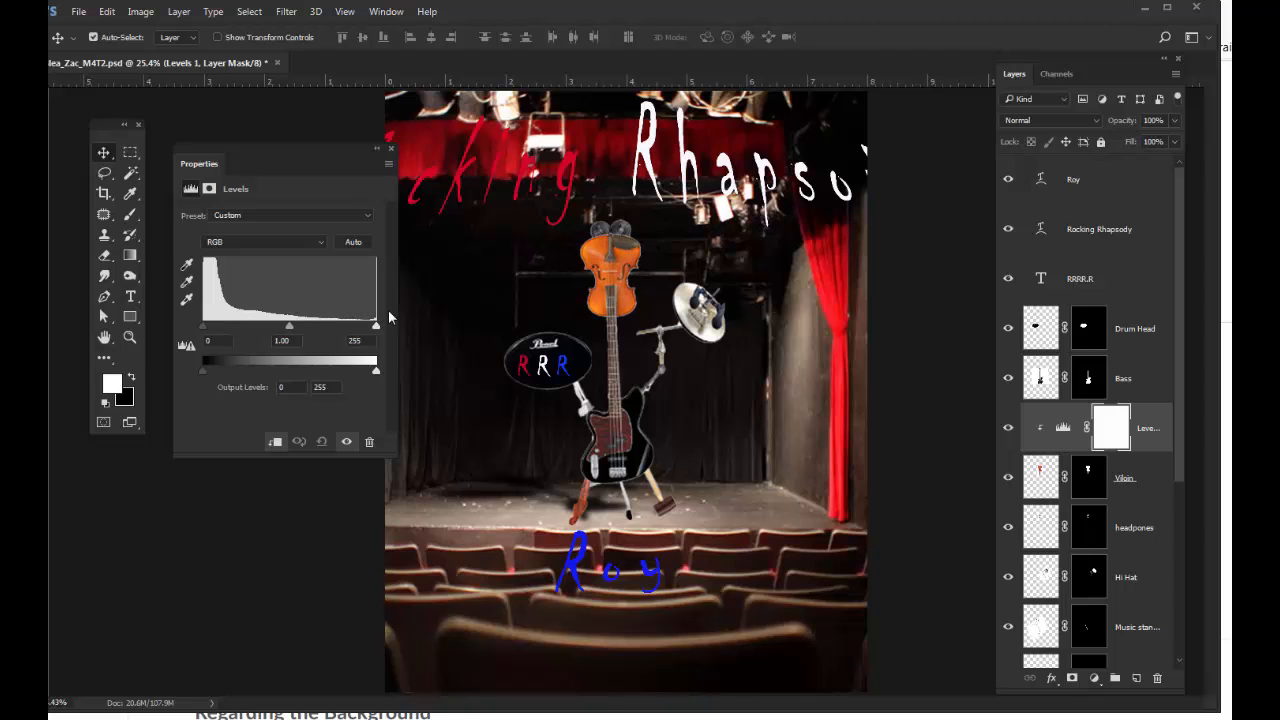
pyautogui.moveTo(1176, 516)
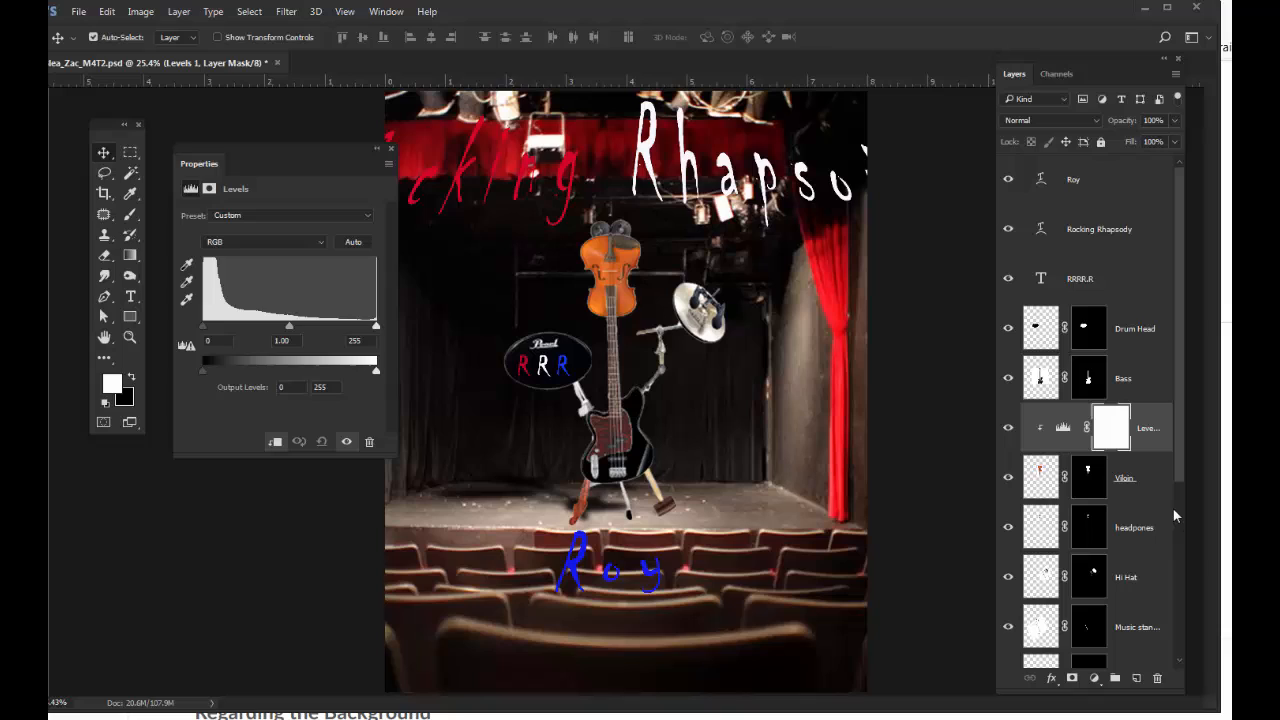
pyautogui.moveTo(1098, 358)
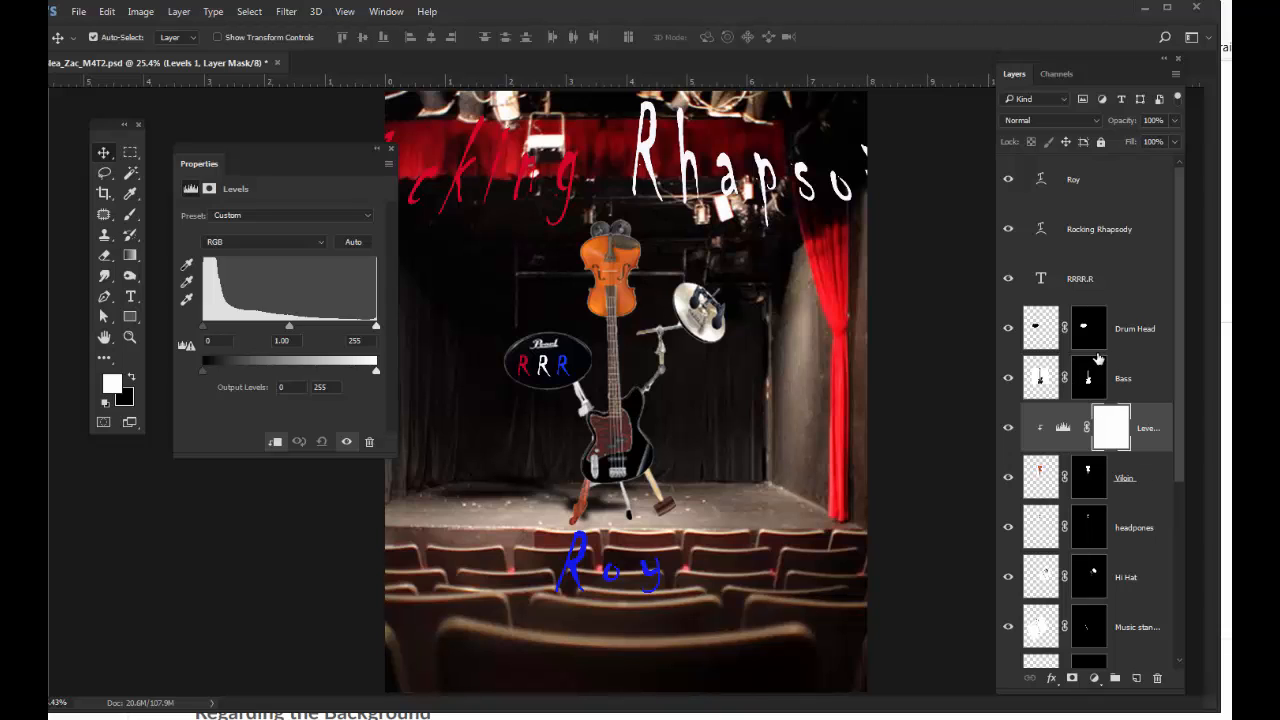
pyautogui.moveTo(1096, 412)
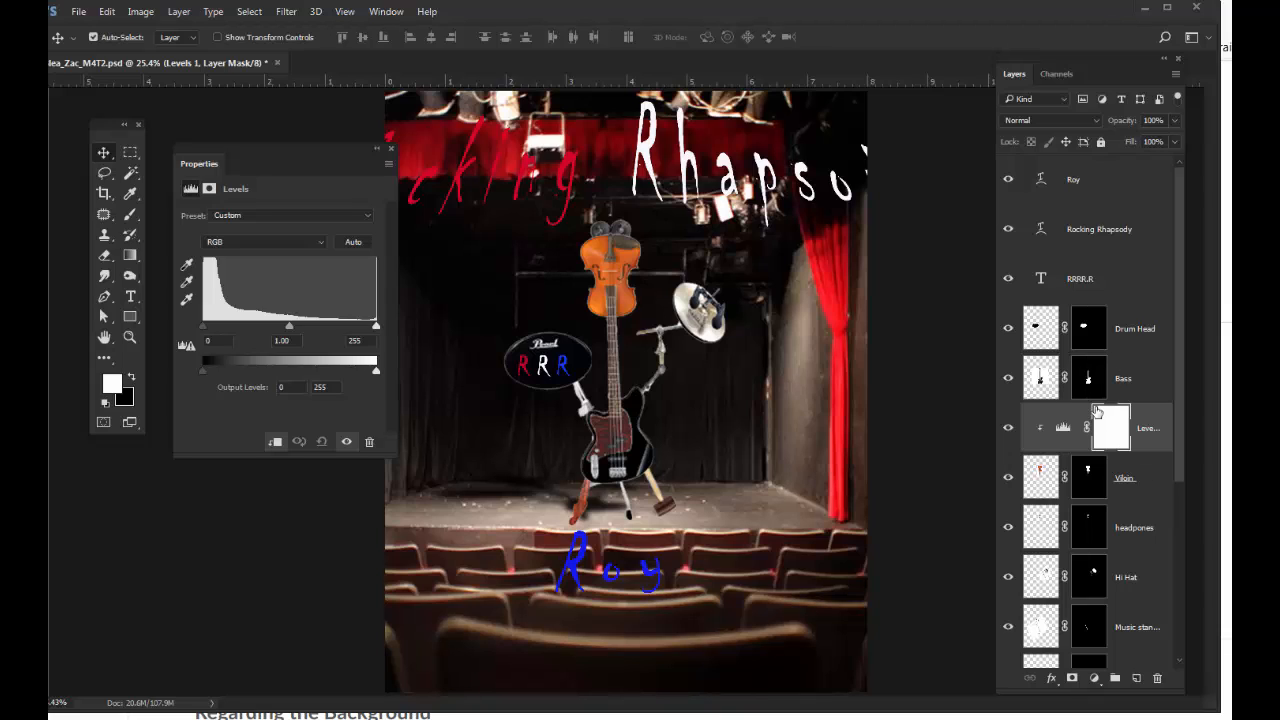
# Step: Save the Levels 1 layer mask as a new selection channel named 'guitar'
pyautogui.click(1088, 378)
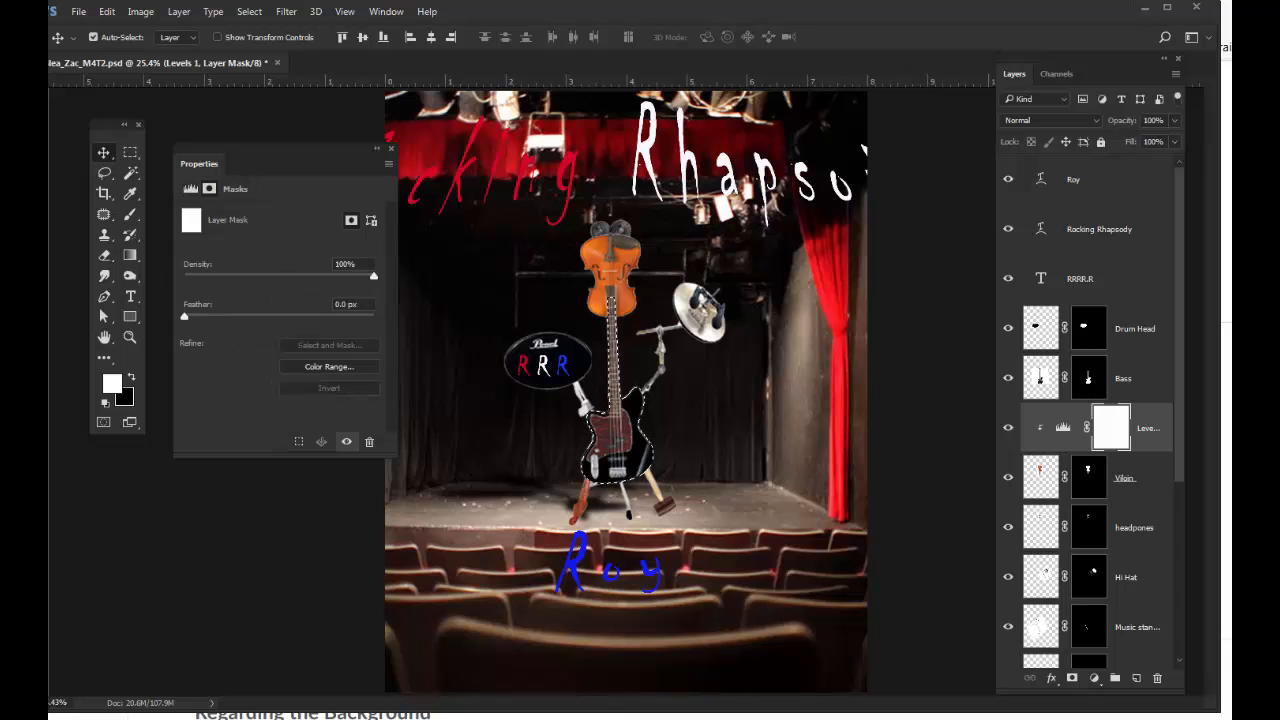
pyautogui.click(248, 12)
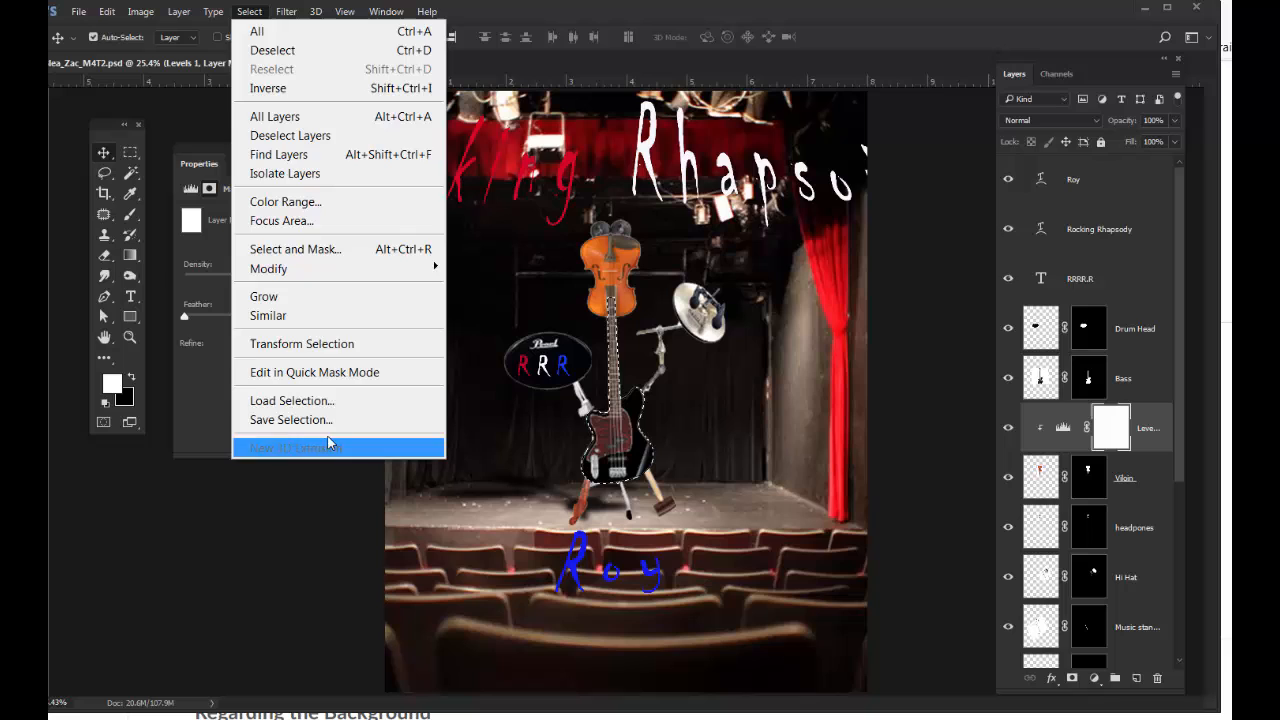
pyautogui.click(292, 420)
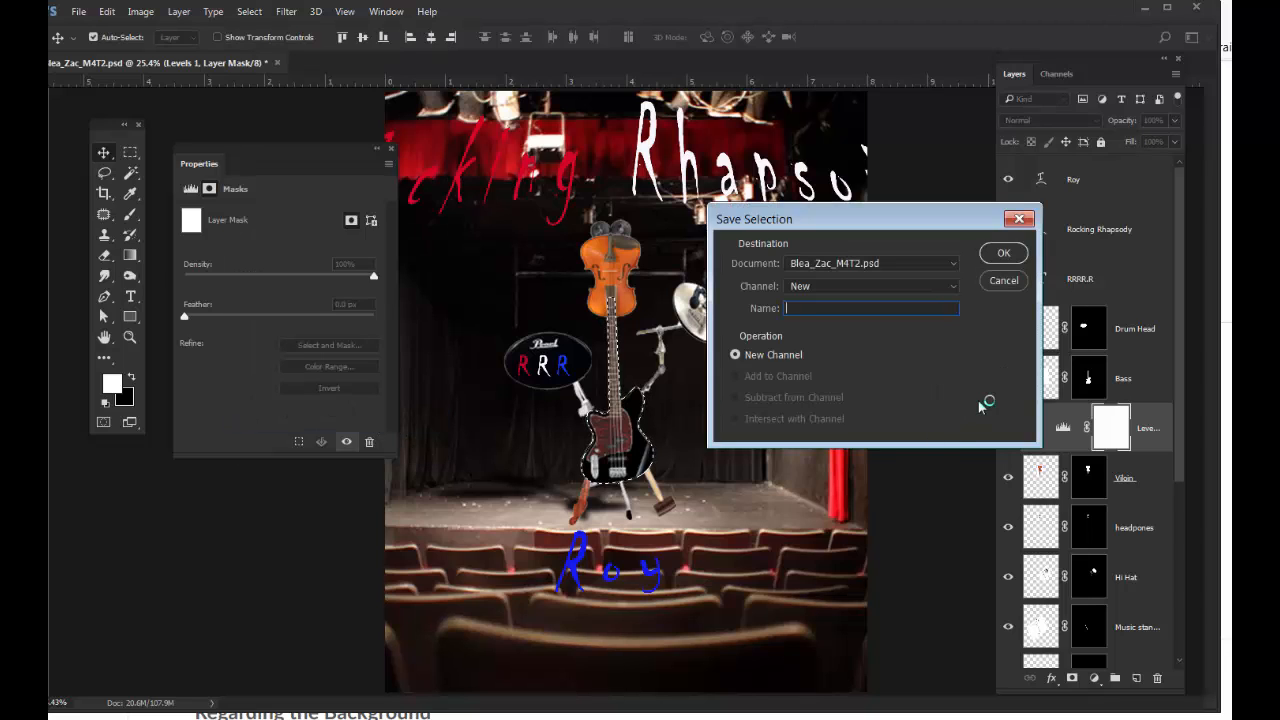
pyautogui.write('guitar')
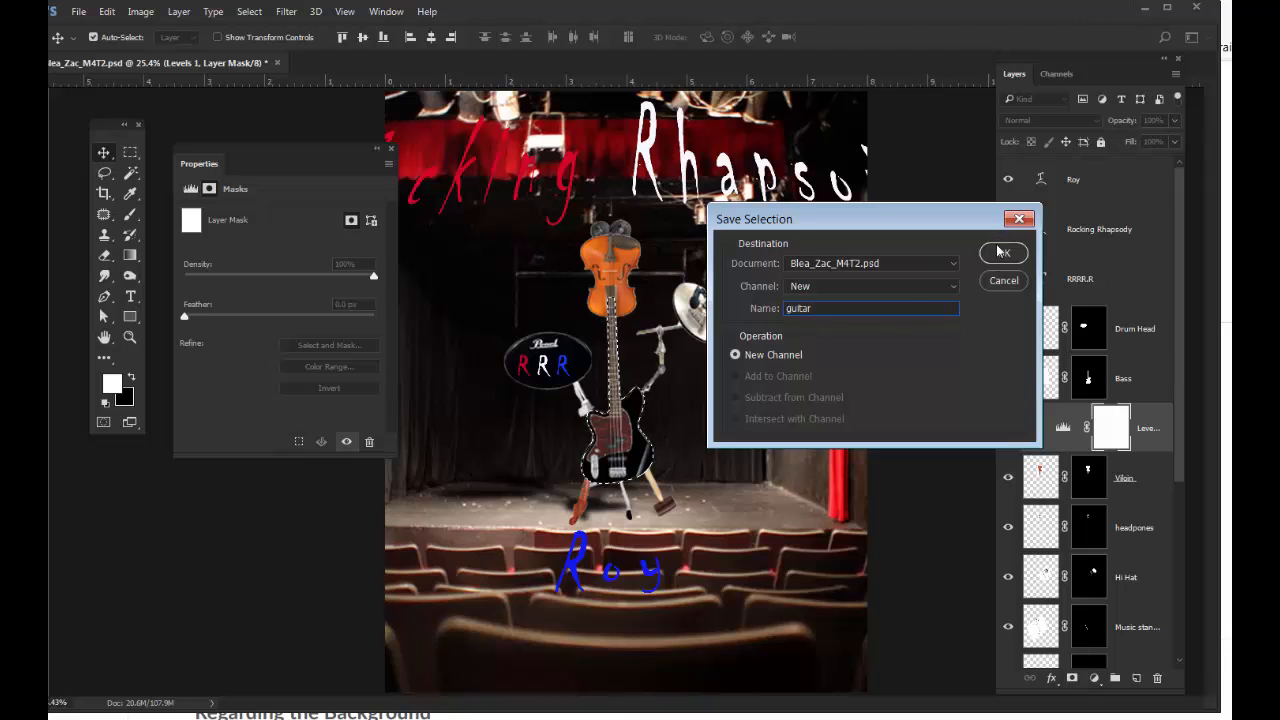
pyautogui.click(1004, 252)
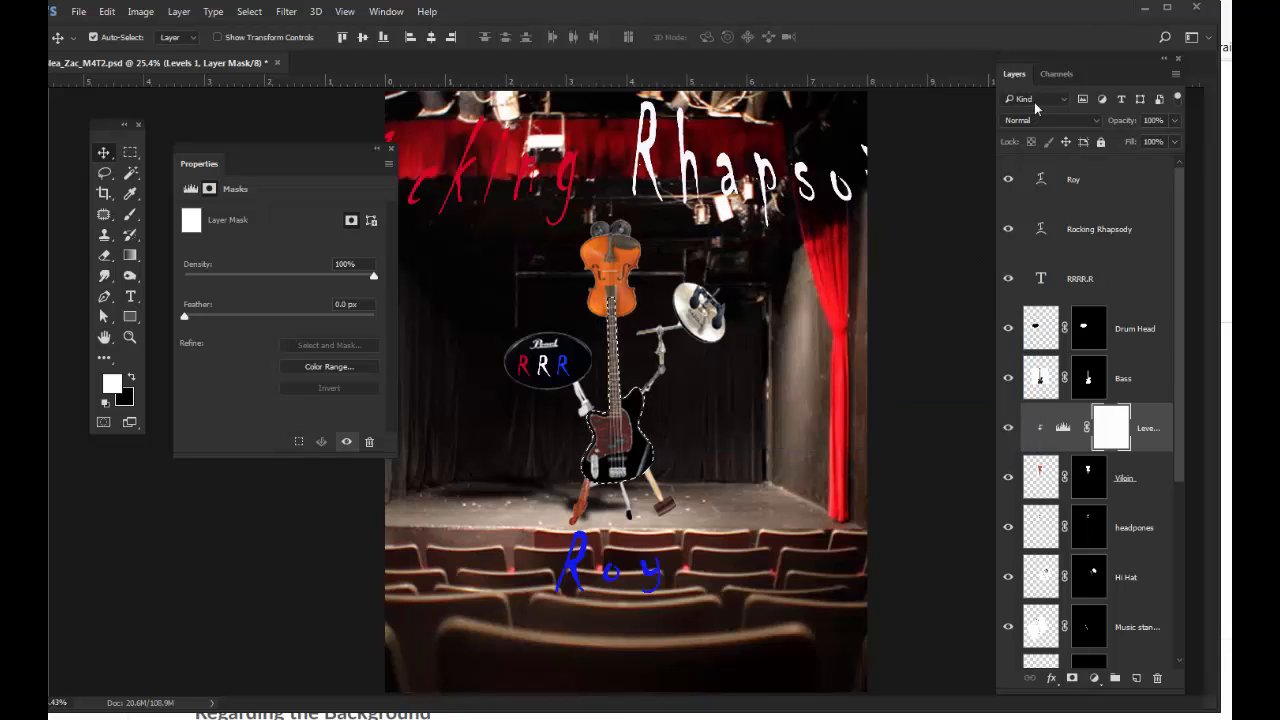
pyautogui.click(1056, 72)
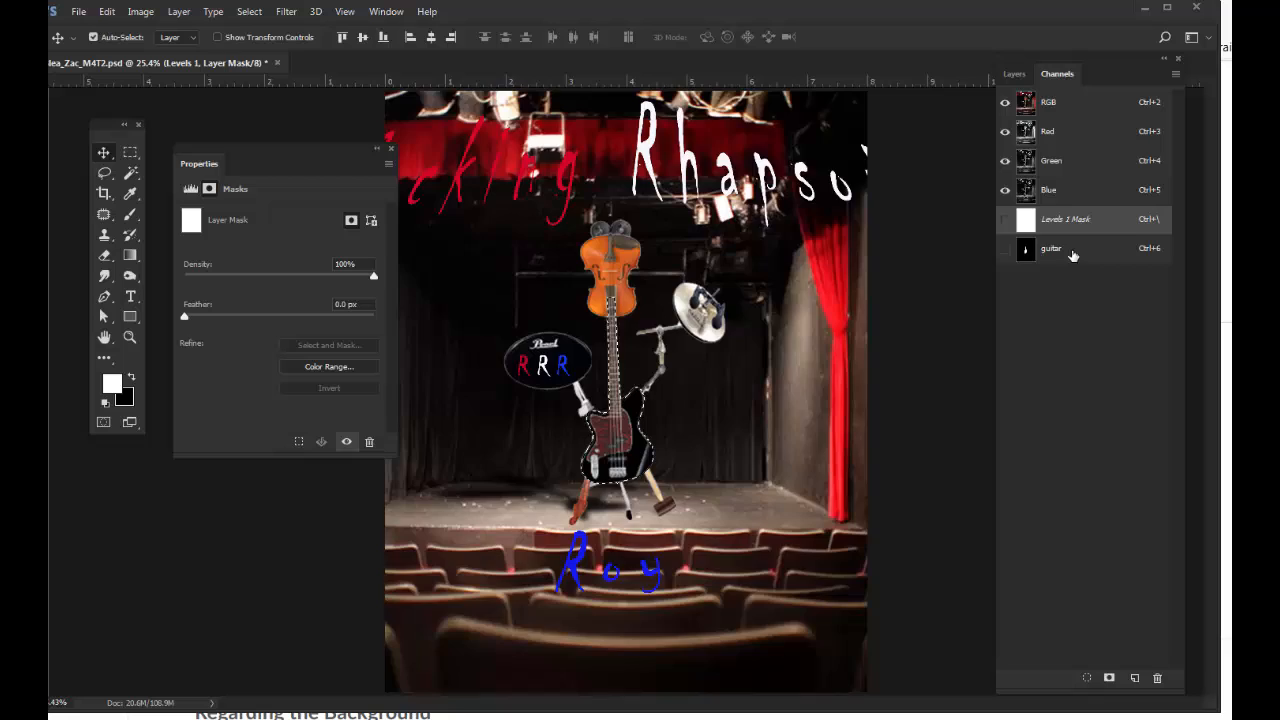
pyautogui.click(1052, 248)
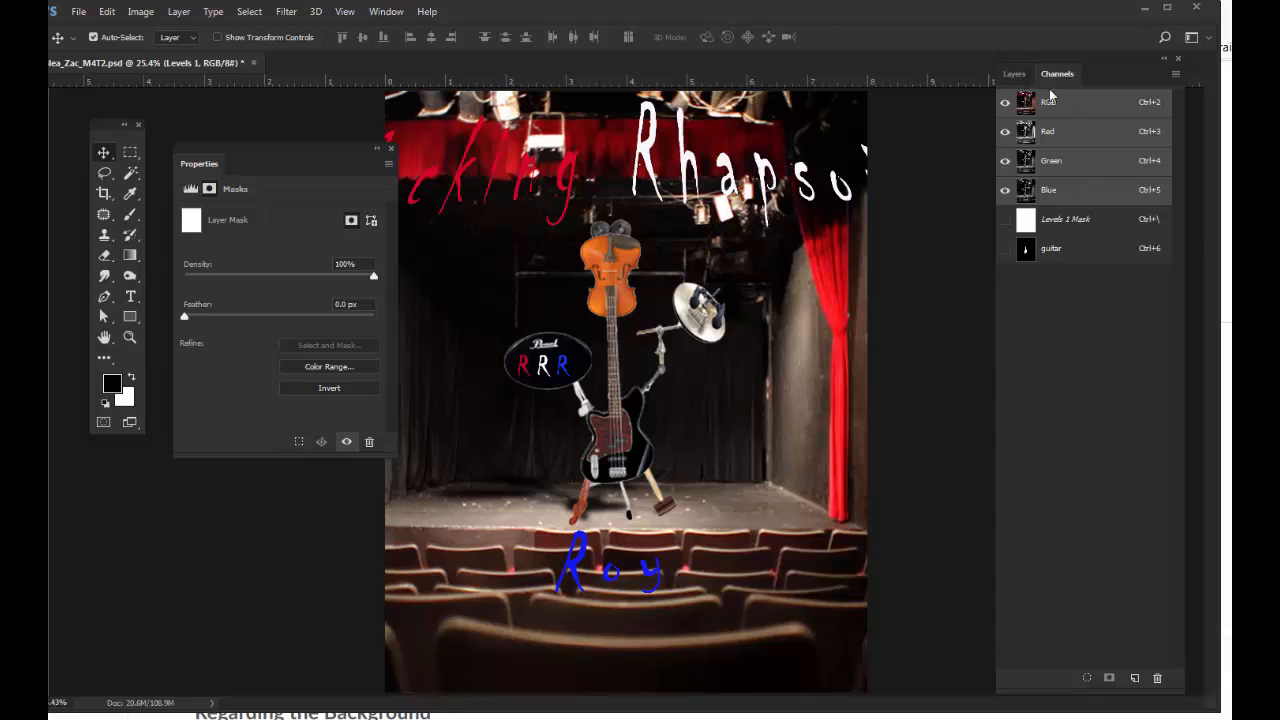
pyautogui.click(1012, 72)
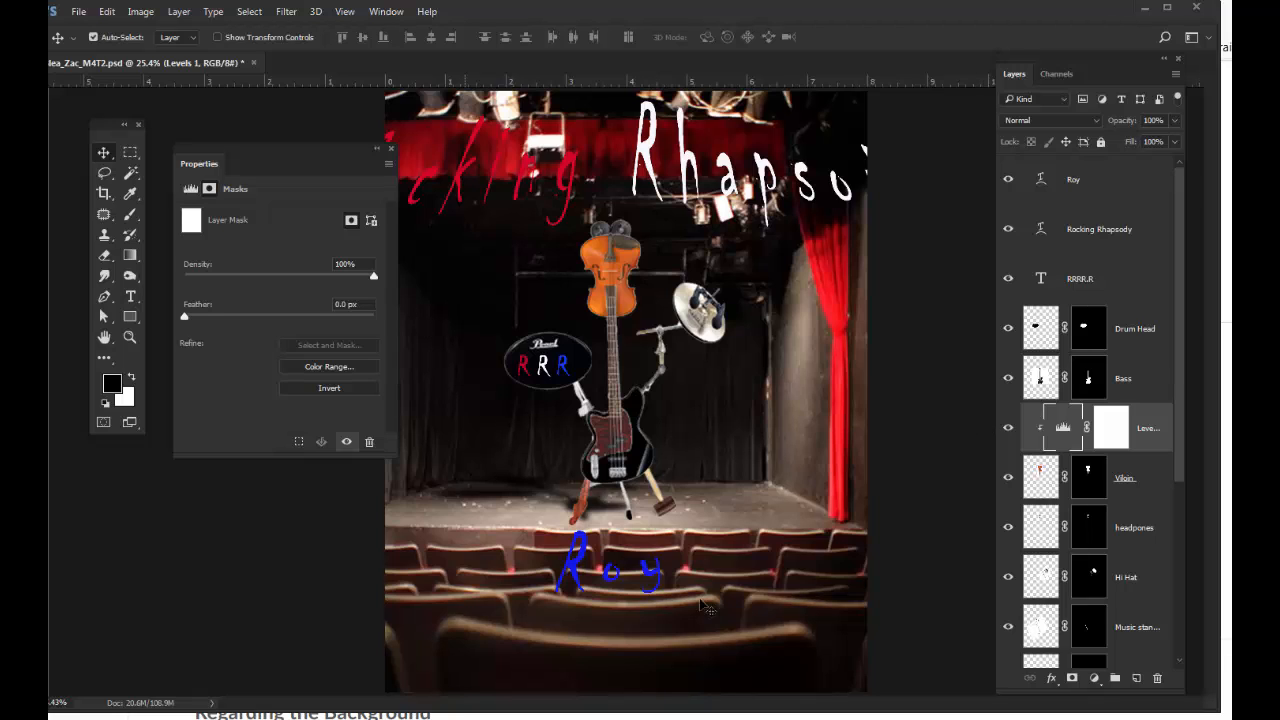
pyautogui.moveTo(828, 510)
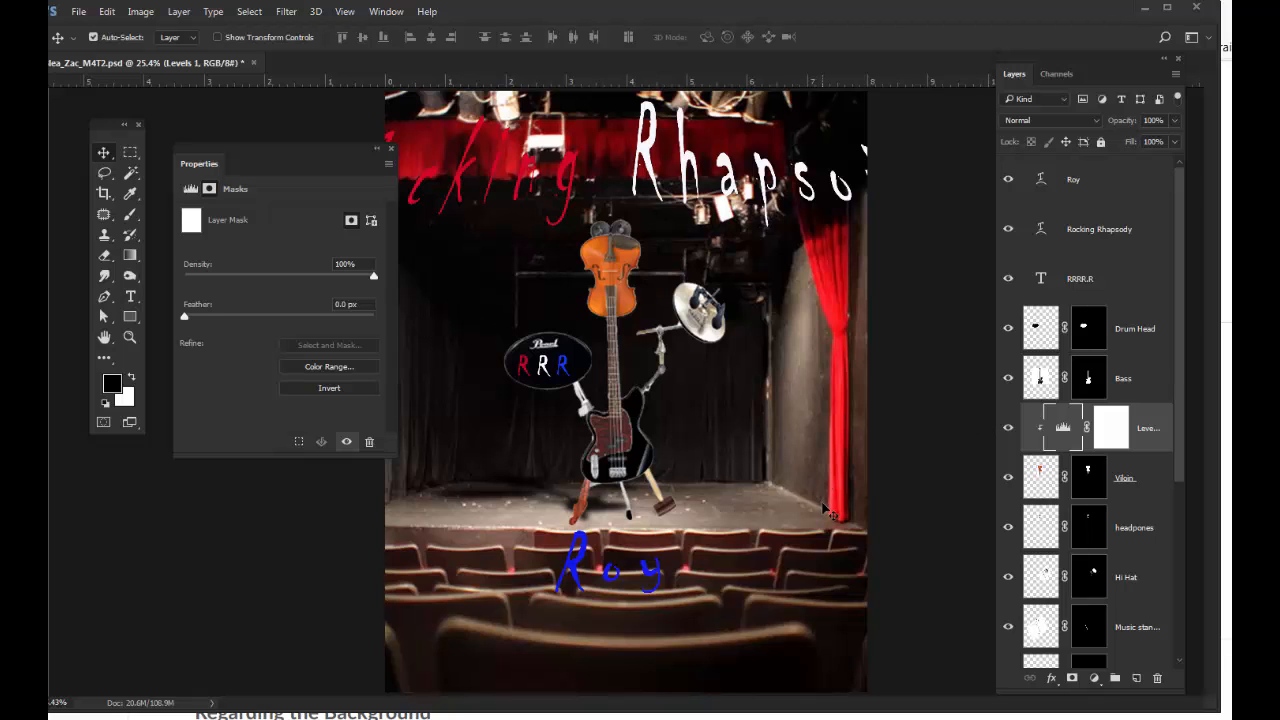
pyautogui.moveTo(824, 508)
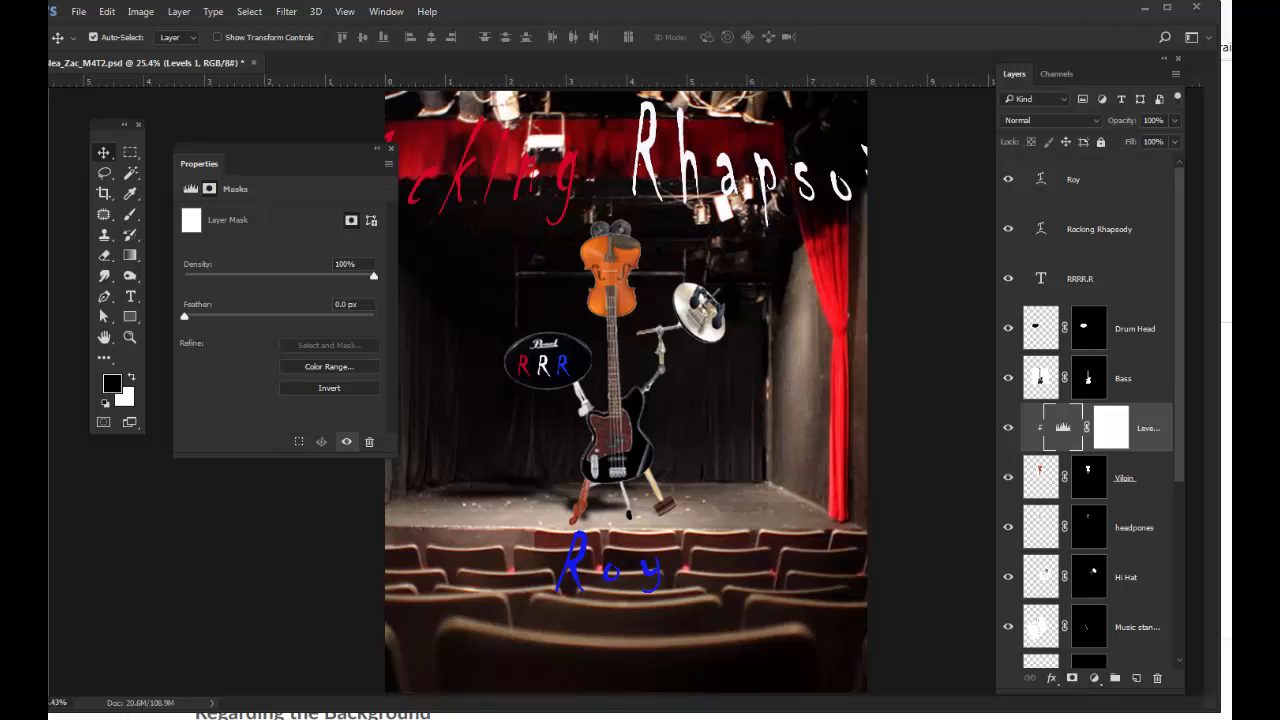